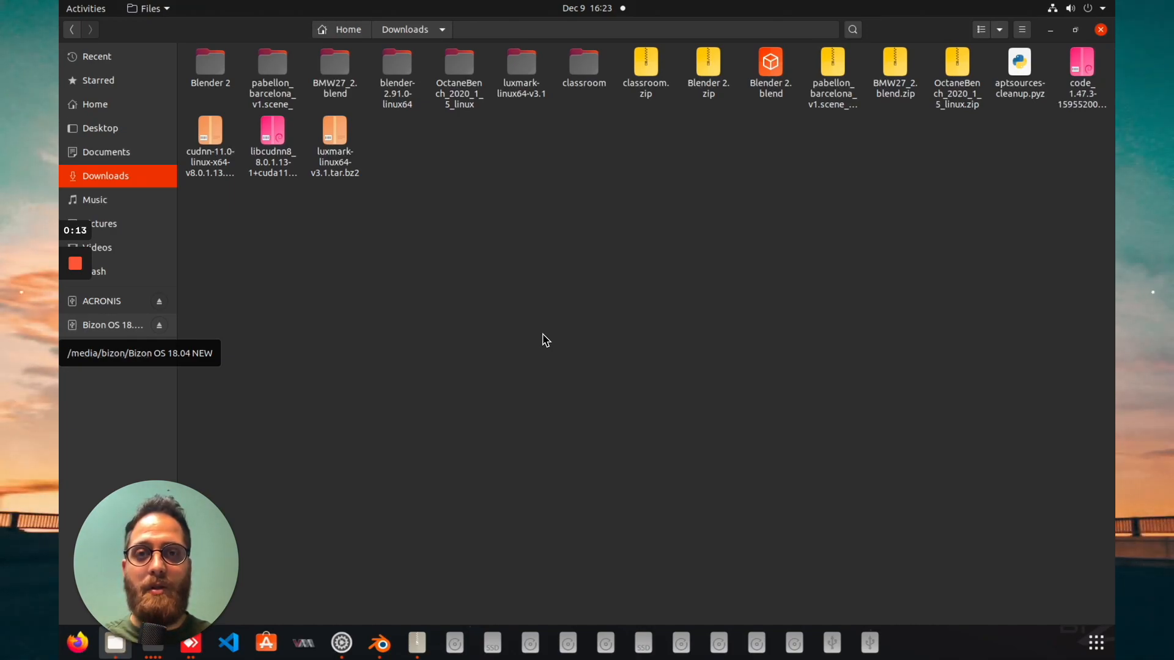
mouse_move(640, 269)
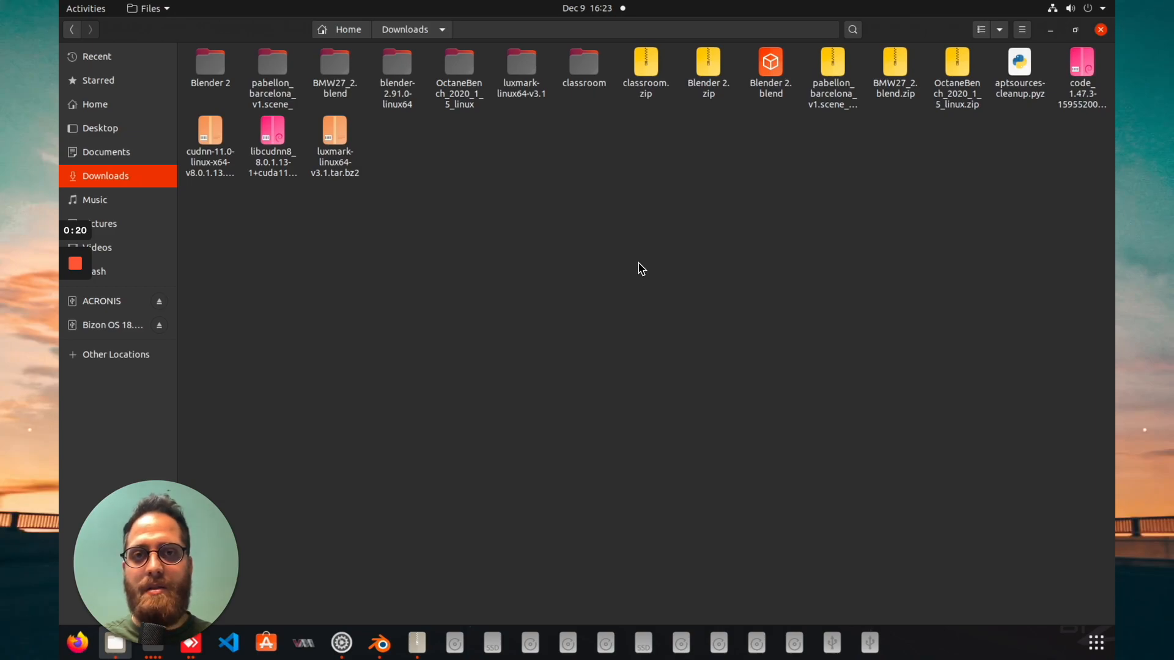
mouse_move(599, 230)
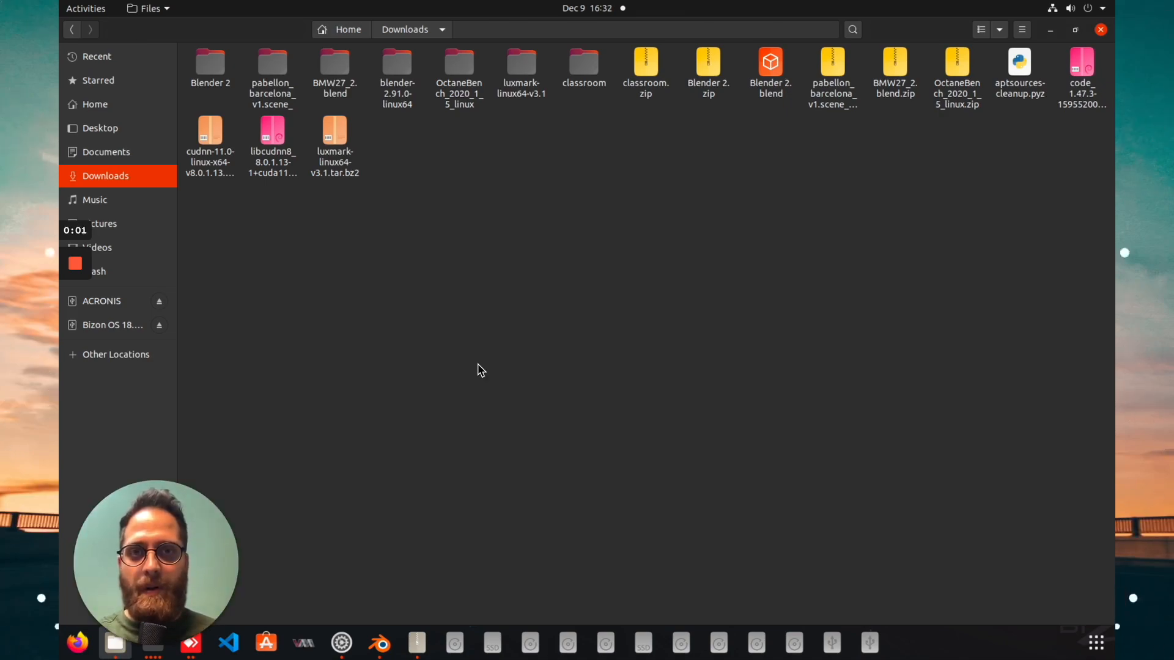
mouse_move(444, 448)
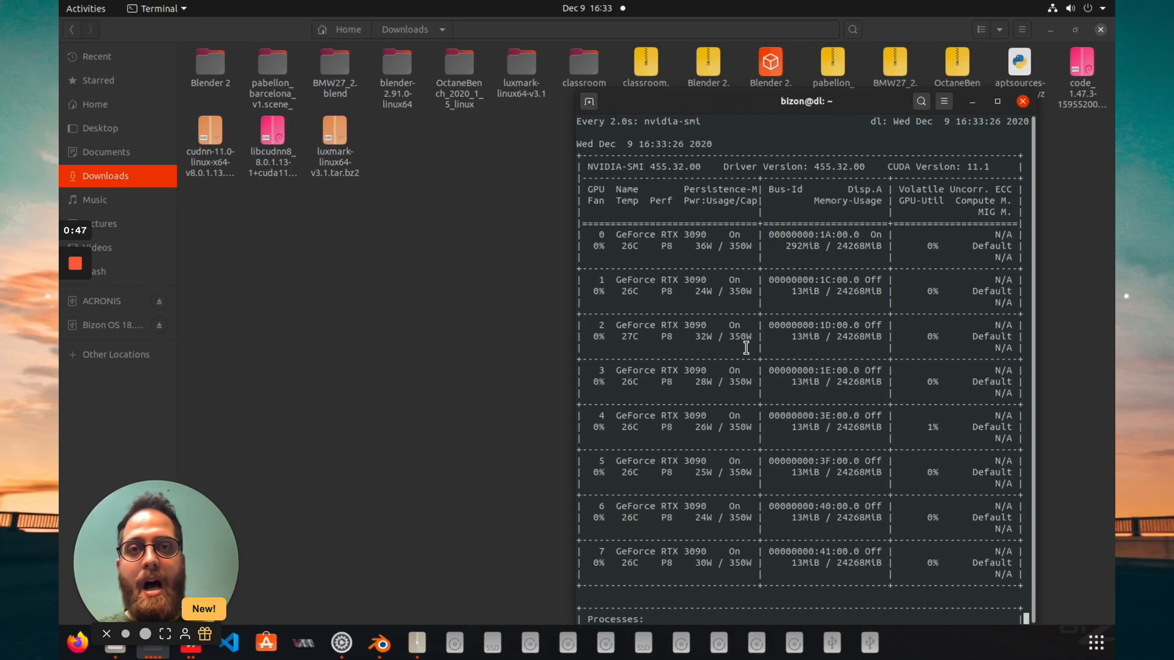
mouse_move(374, 453)
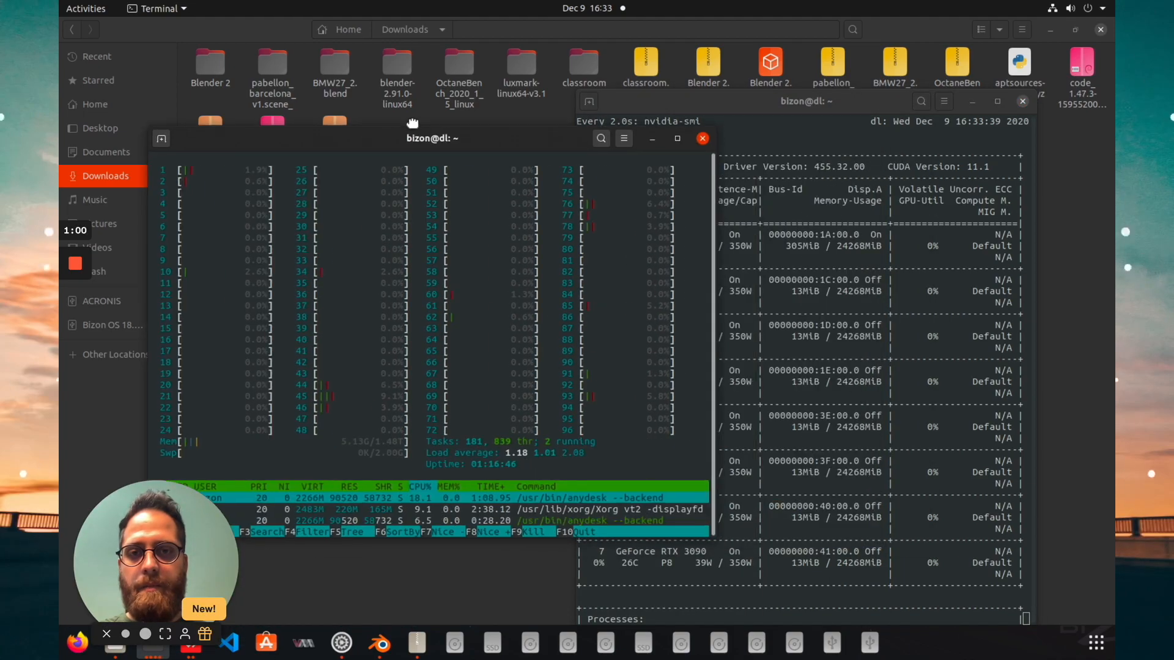
Move the htop window aside and bring the nvidia-smi GPU monitor to the front
left_click_drag(433, 138, 372, 110)
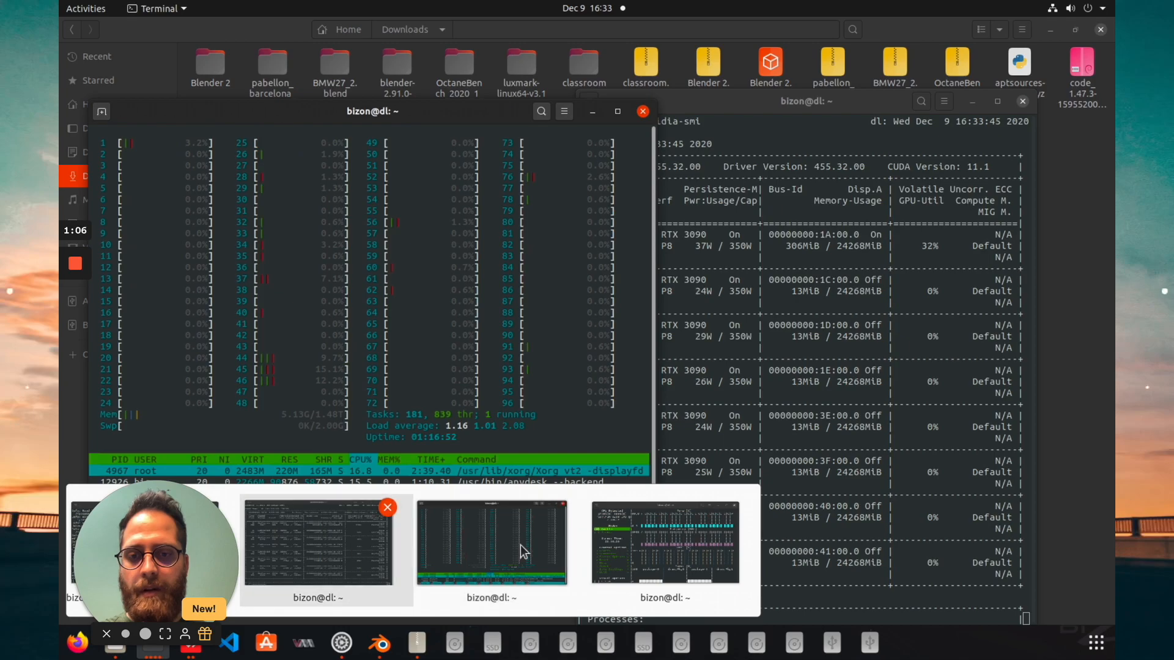
left_click(491, 543)
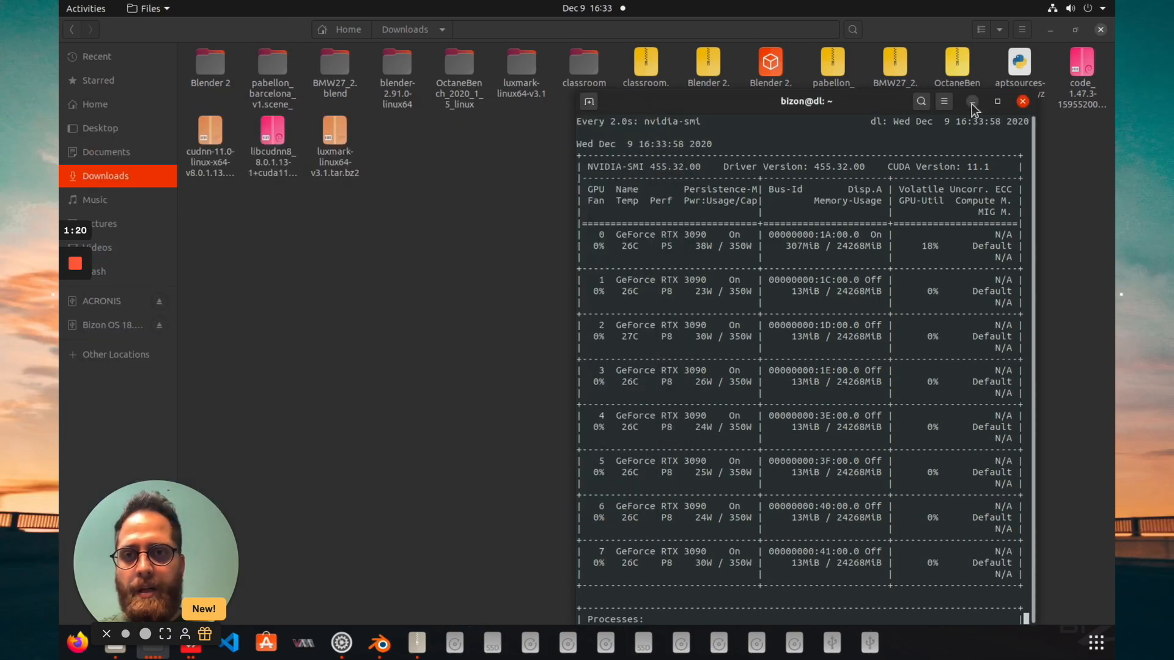
Minimize the GPU monitor terminal to reveal classroom.blend set to Cycles GPU Compute
left_click(1022, 101)
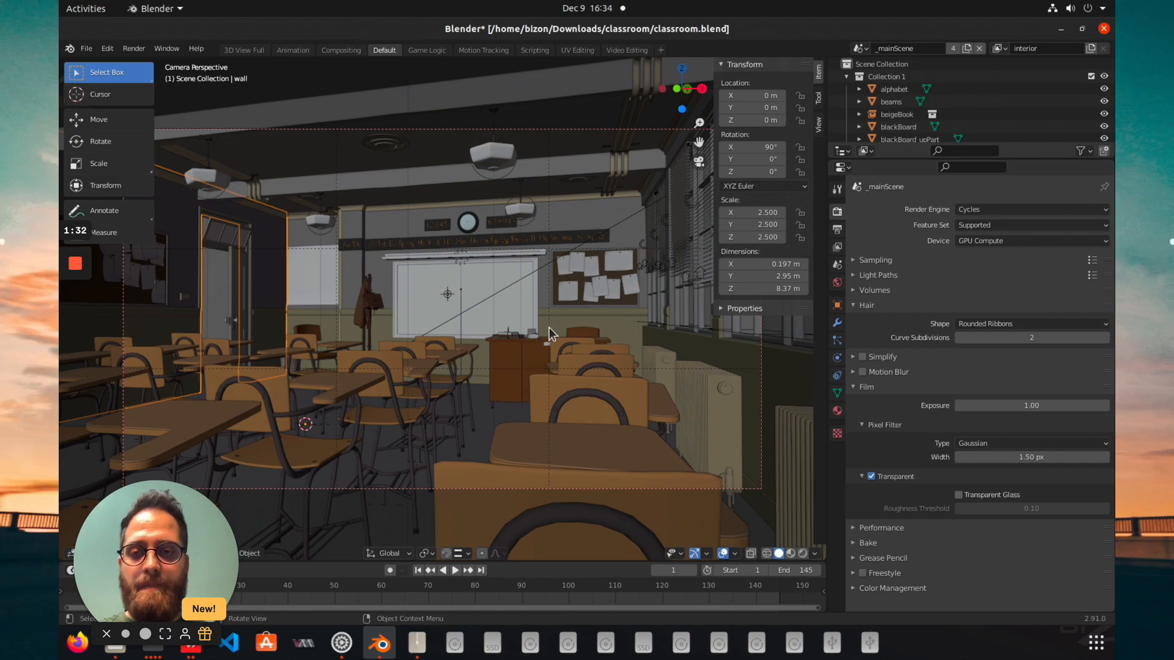
mouse_move(524, 303)
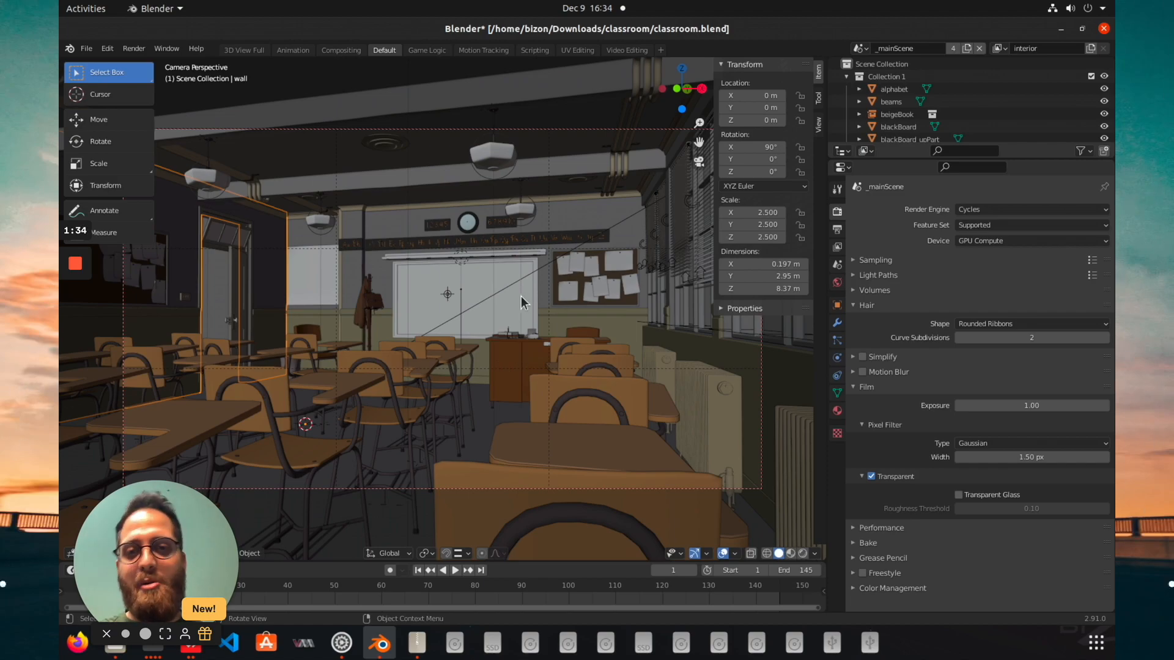
mouse_move(624, 245)
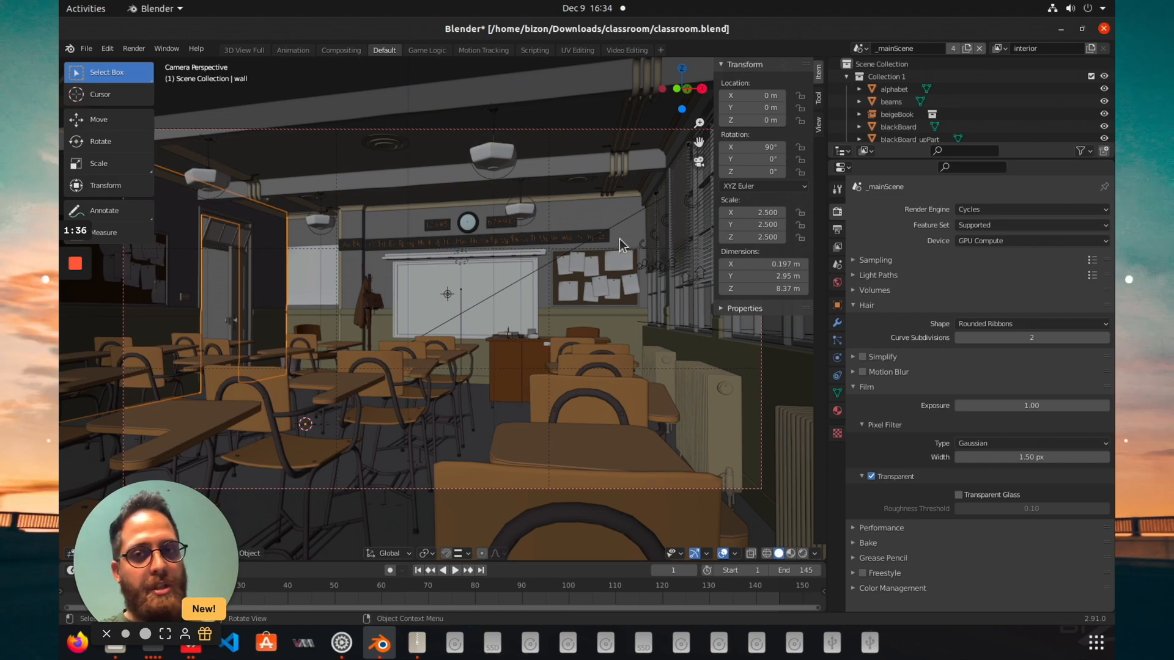
mouse_move(634, 303)
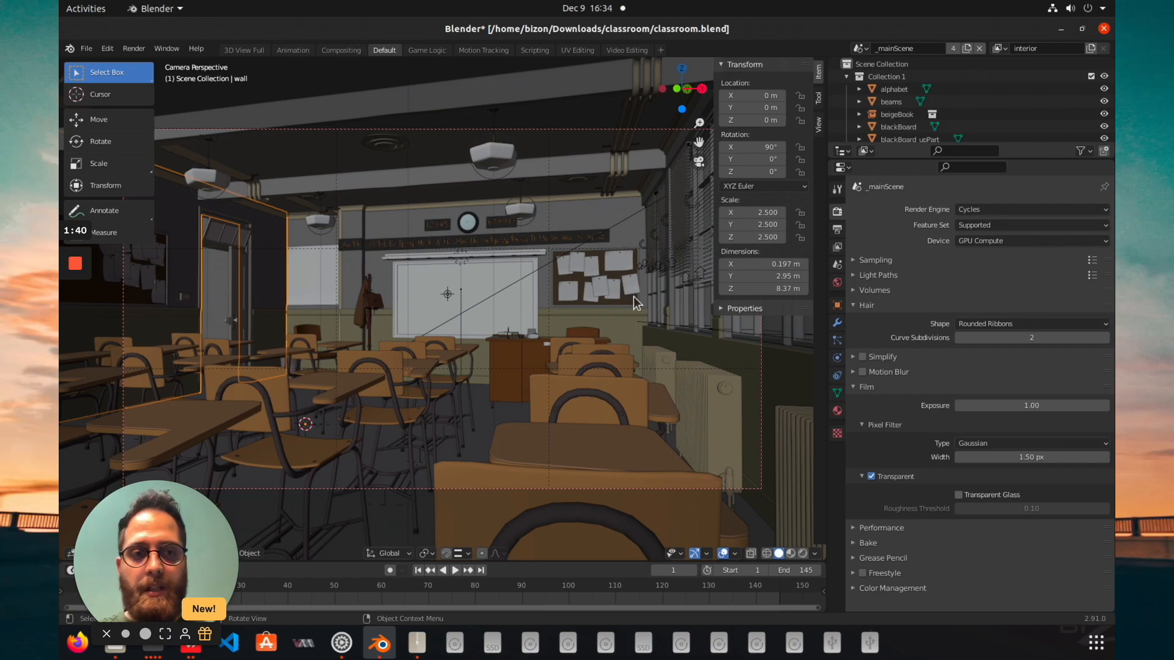
mouse_move(996, 240)
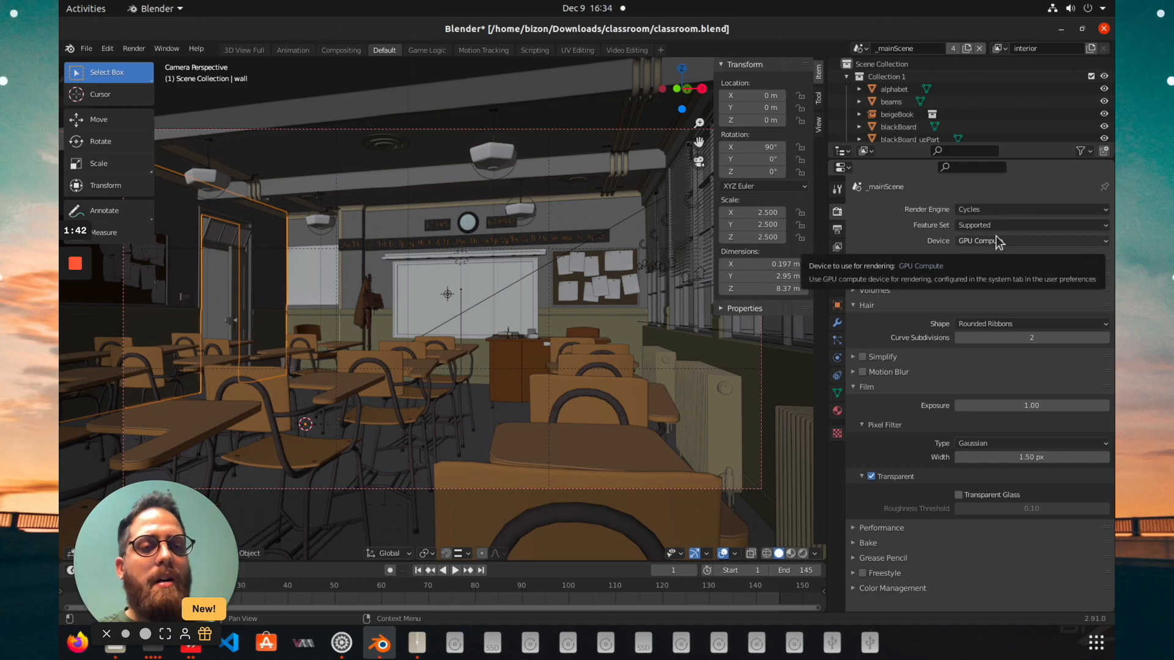
Switch the render device to CPU and start an F12 render of the classroom
left_click(1030, 240)
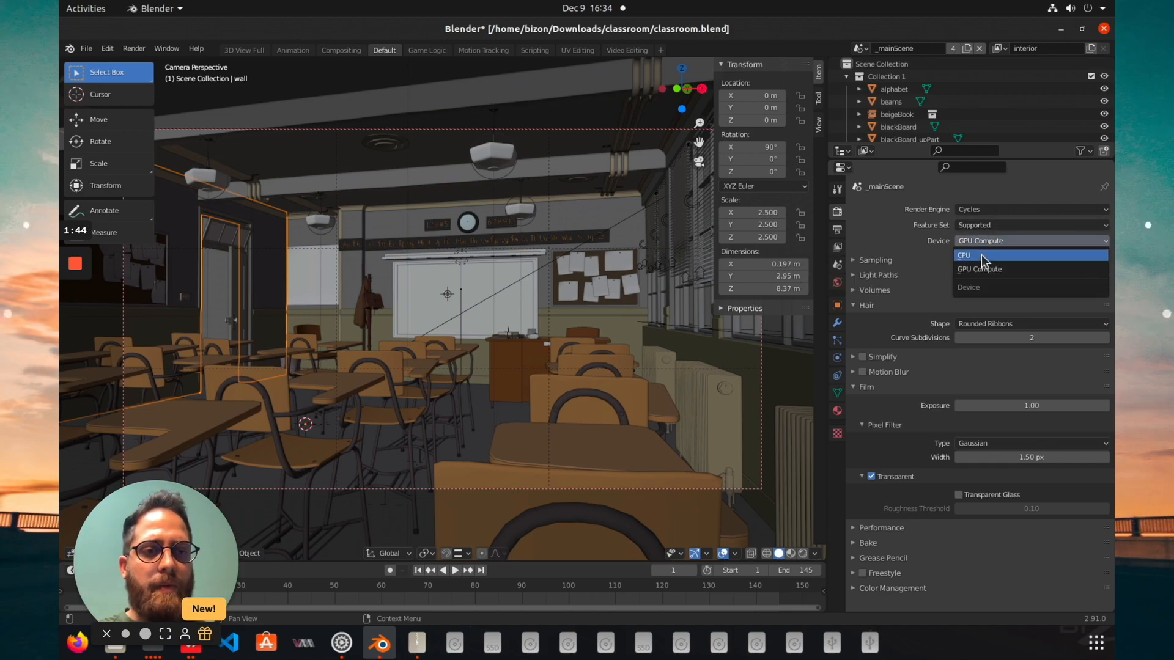
left_click(964, 254)
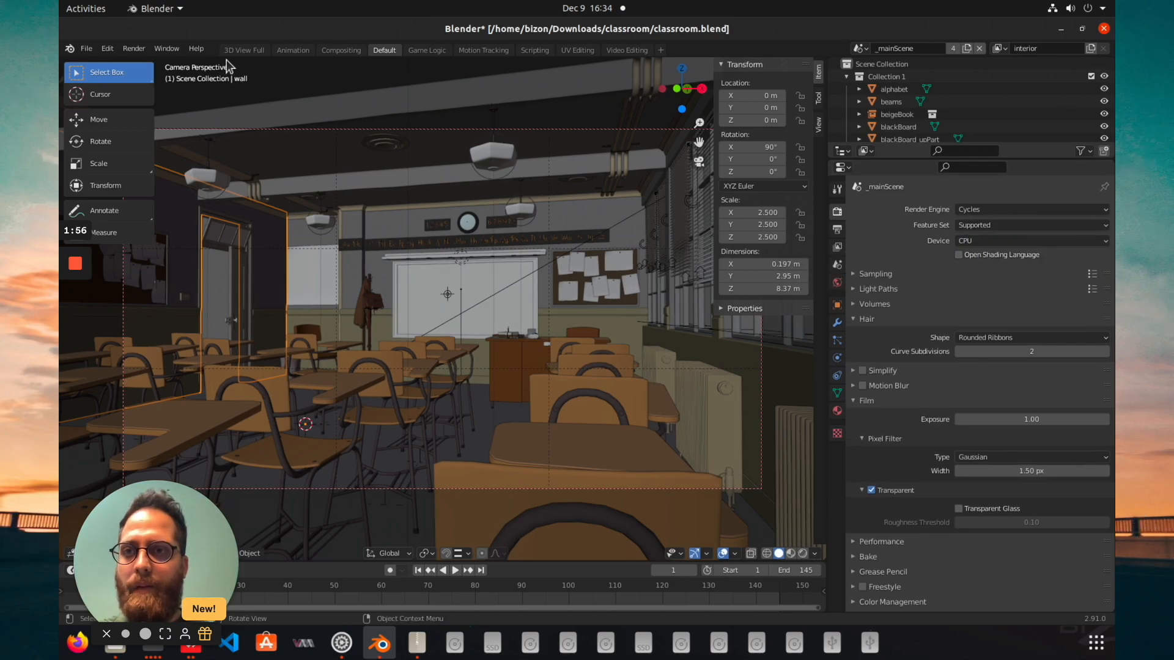
key("F12")
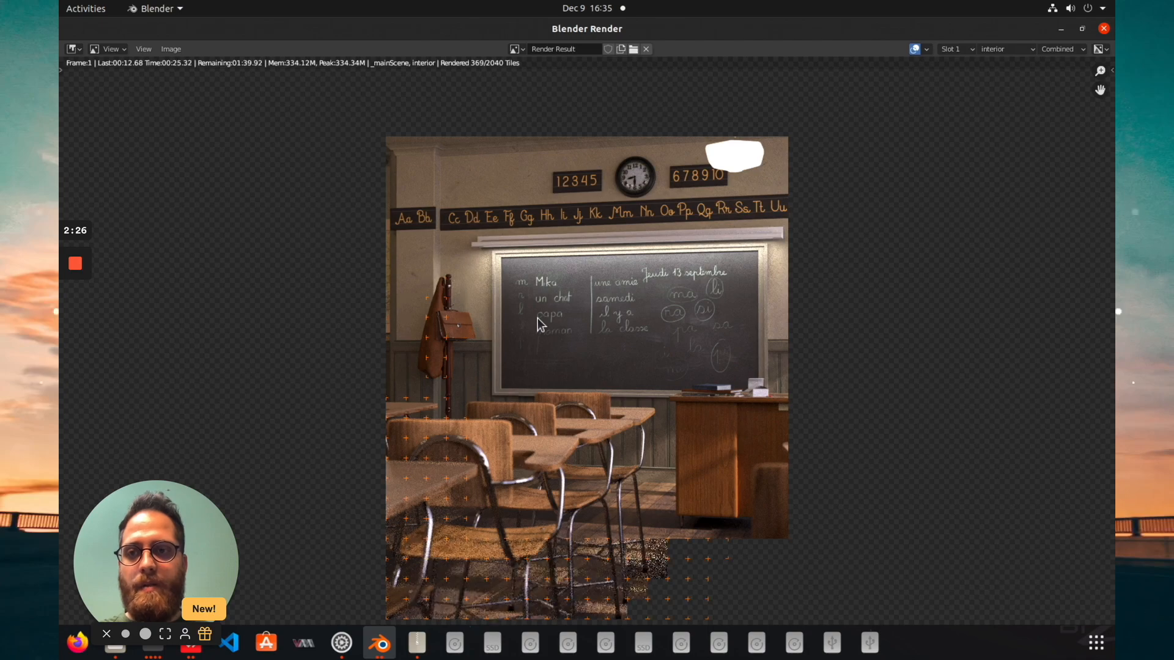
mouse_move(125, 74)
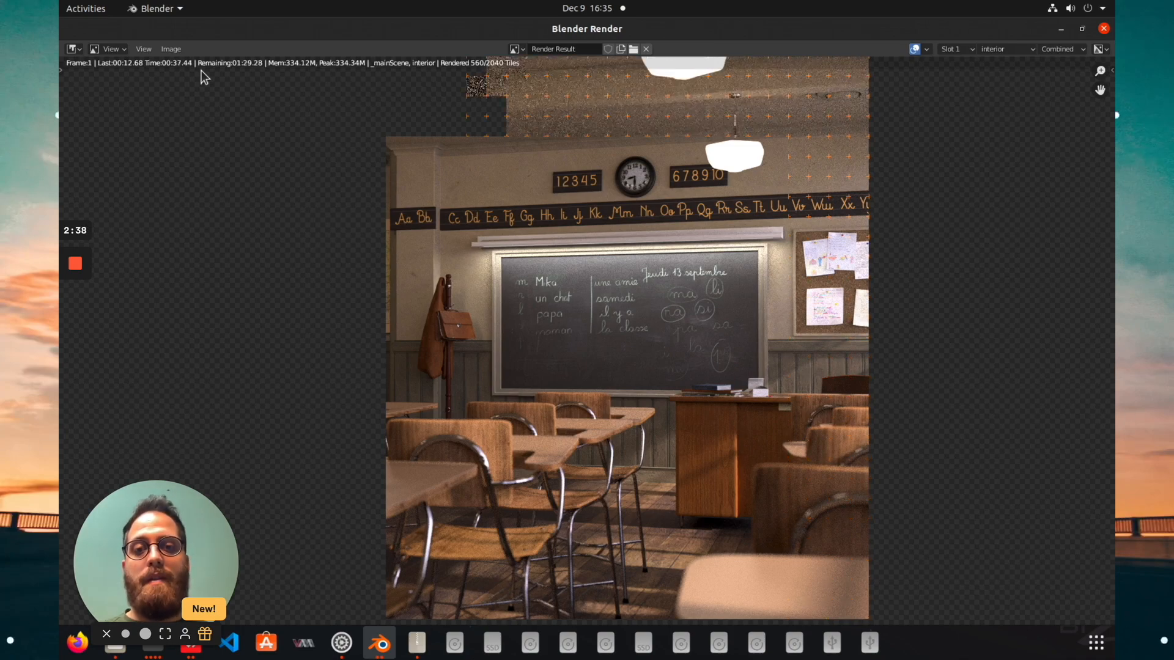
mouse_move(457, 254)
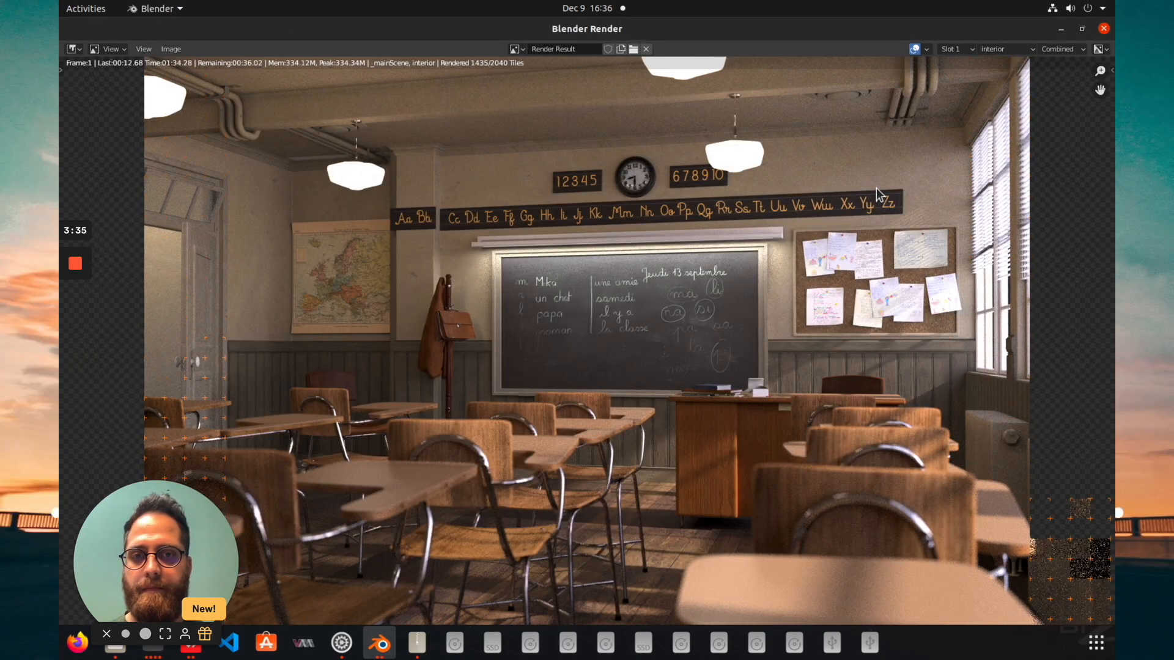
mouse_move(688, 349)
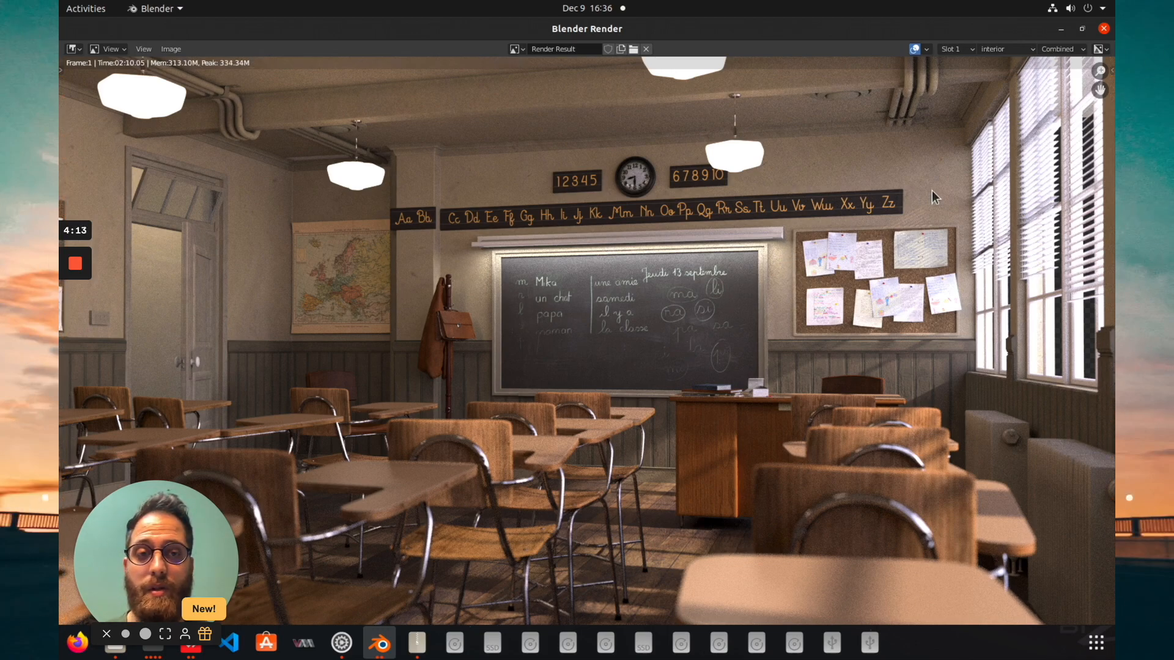
mouse_move(124, 80)
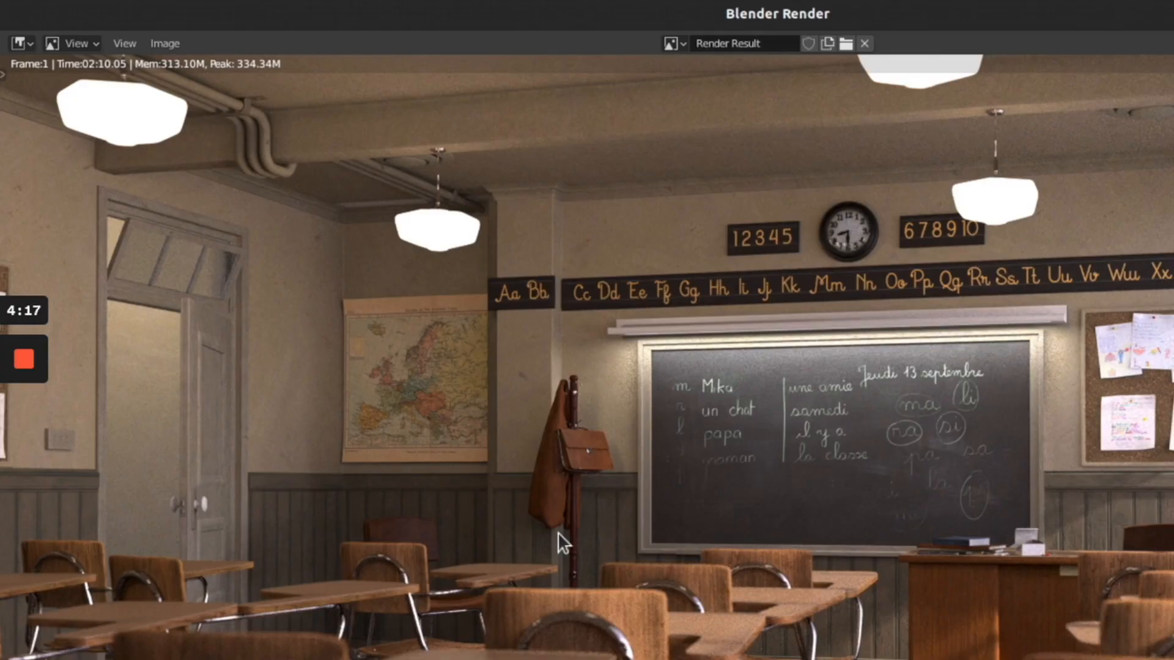
mouse_move(719, 557)
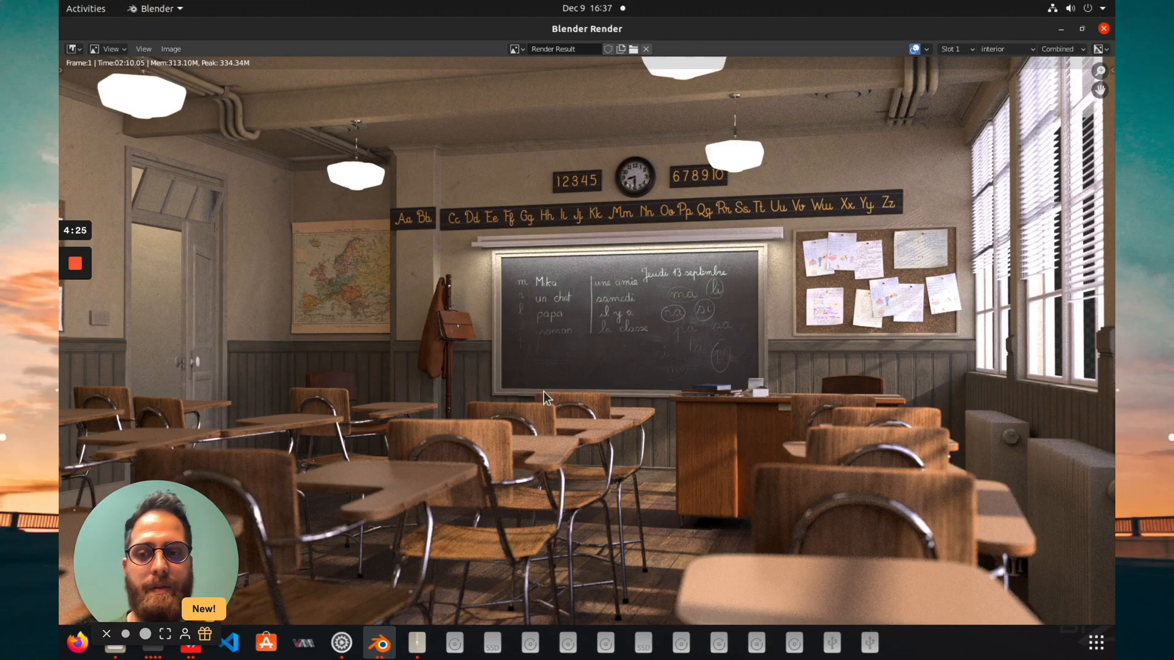
mouse_move(561, 364)
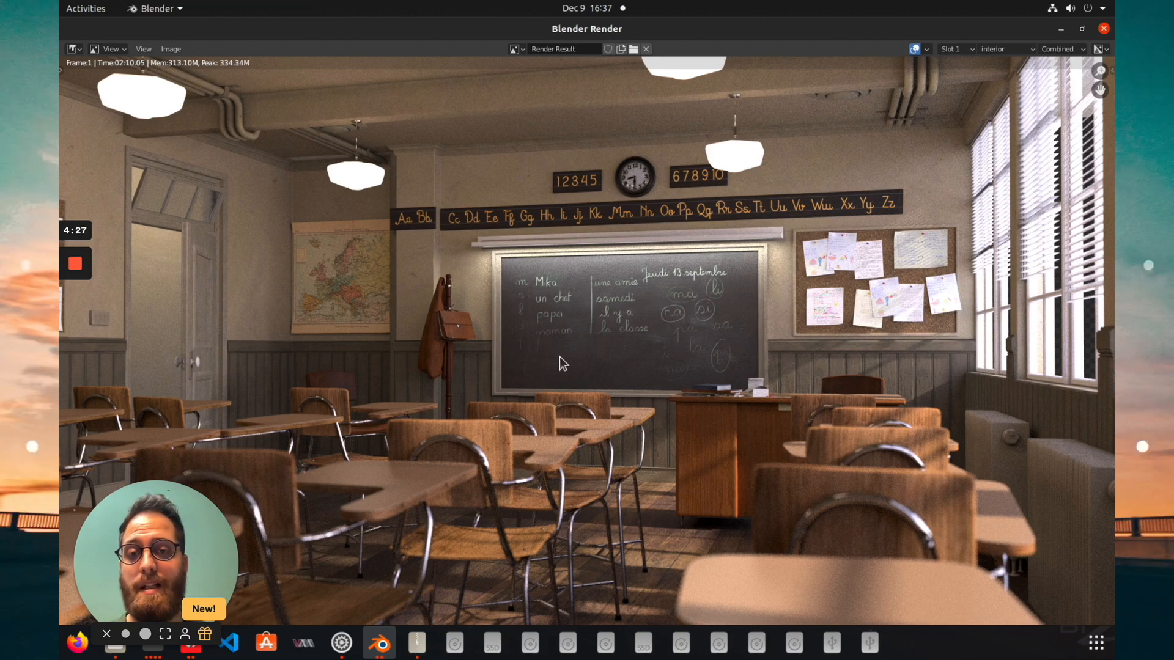
mouse_move(404, 432)
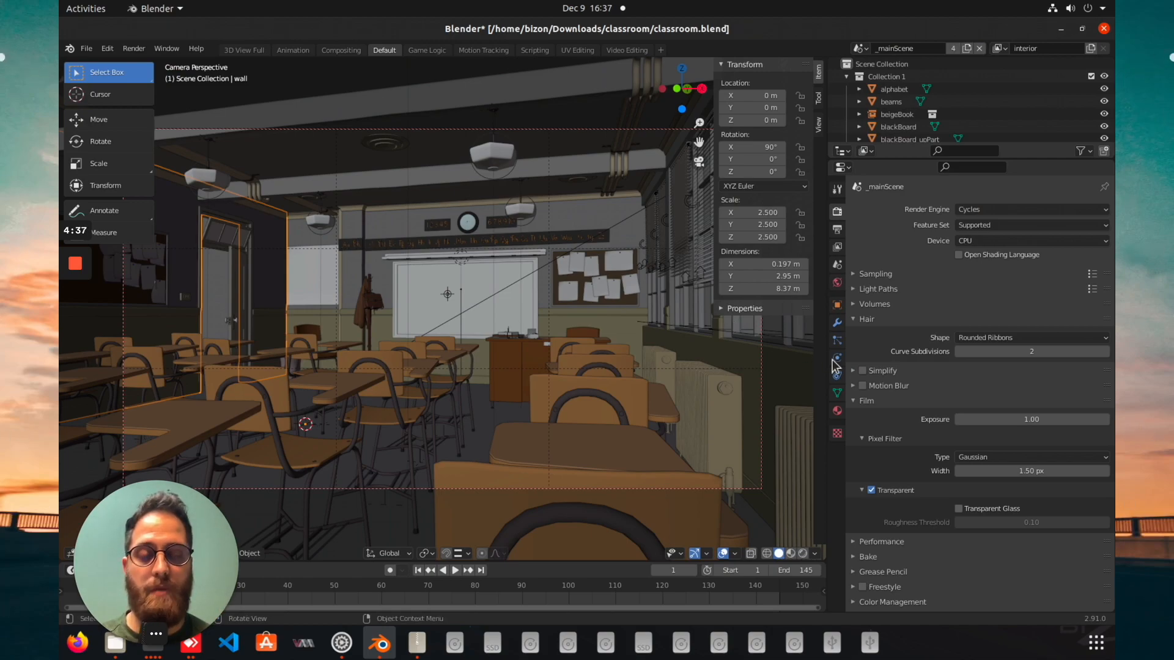
Change the Device dropdown from CPU back to GPU Compute after the CPU render
left_click(1031, 240)
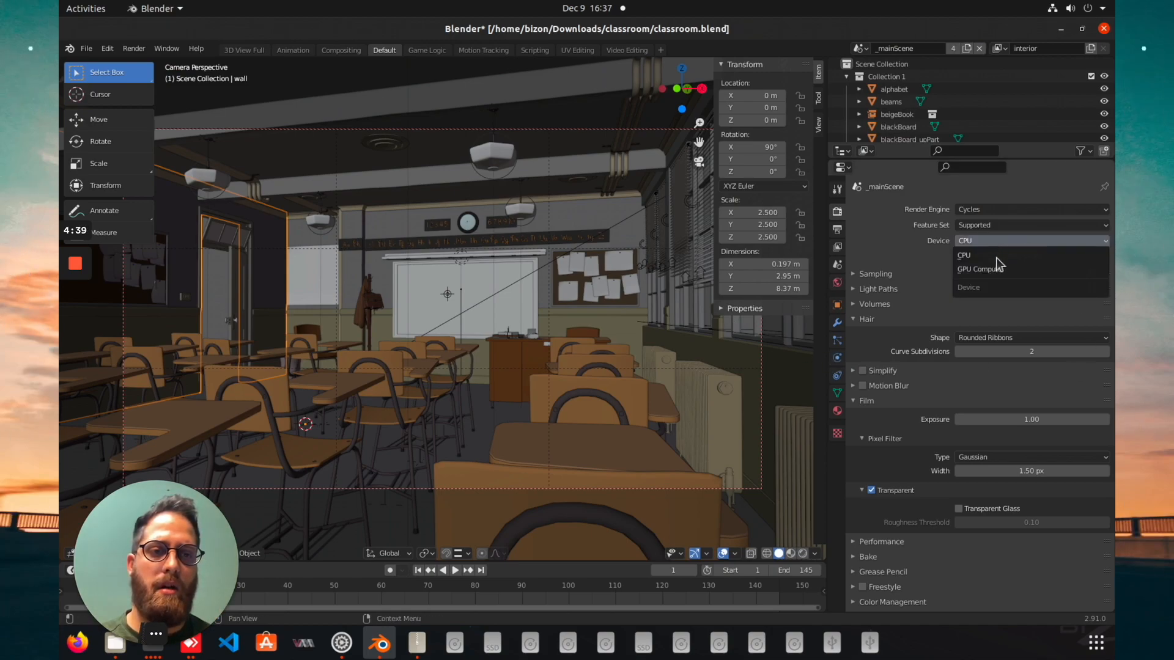
left_click(980, 270)
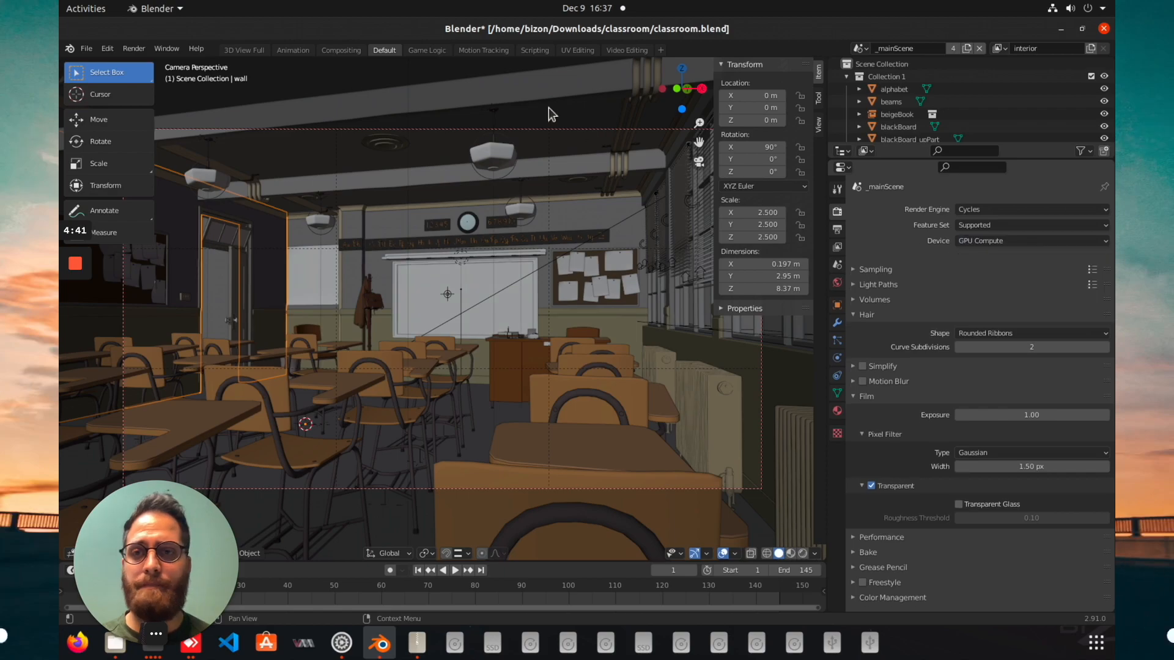
left_click(107, 49)
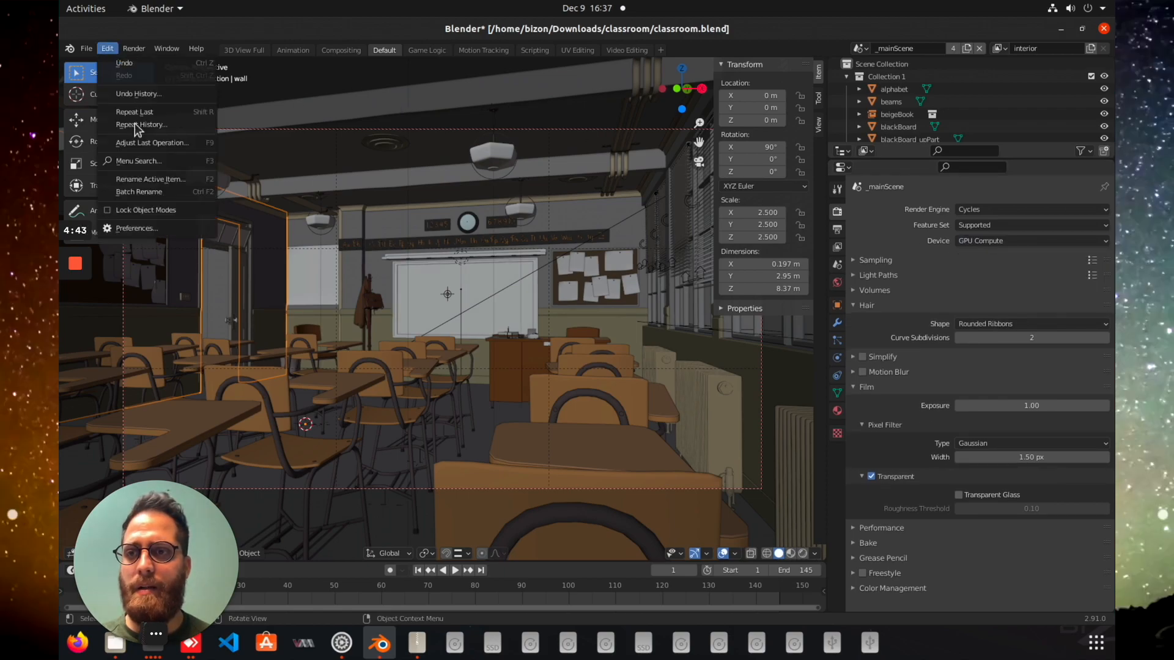
left_click(137, 227)
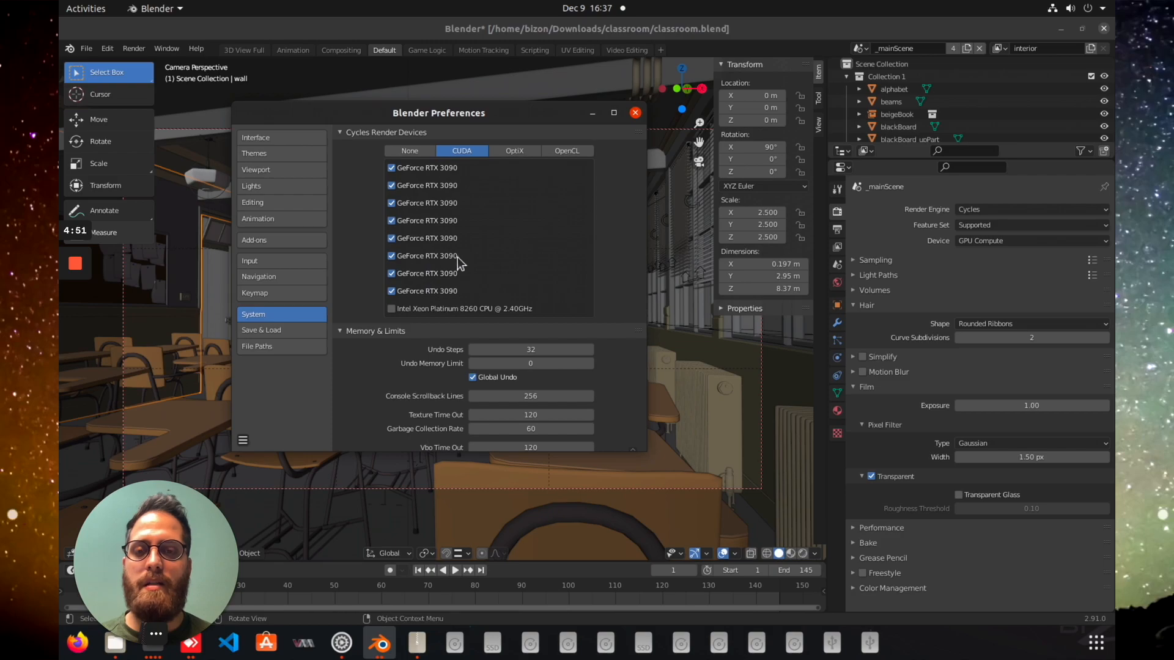
mouse_move(487, 228)
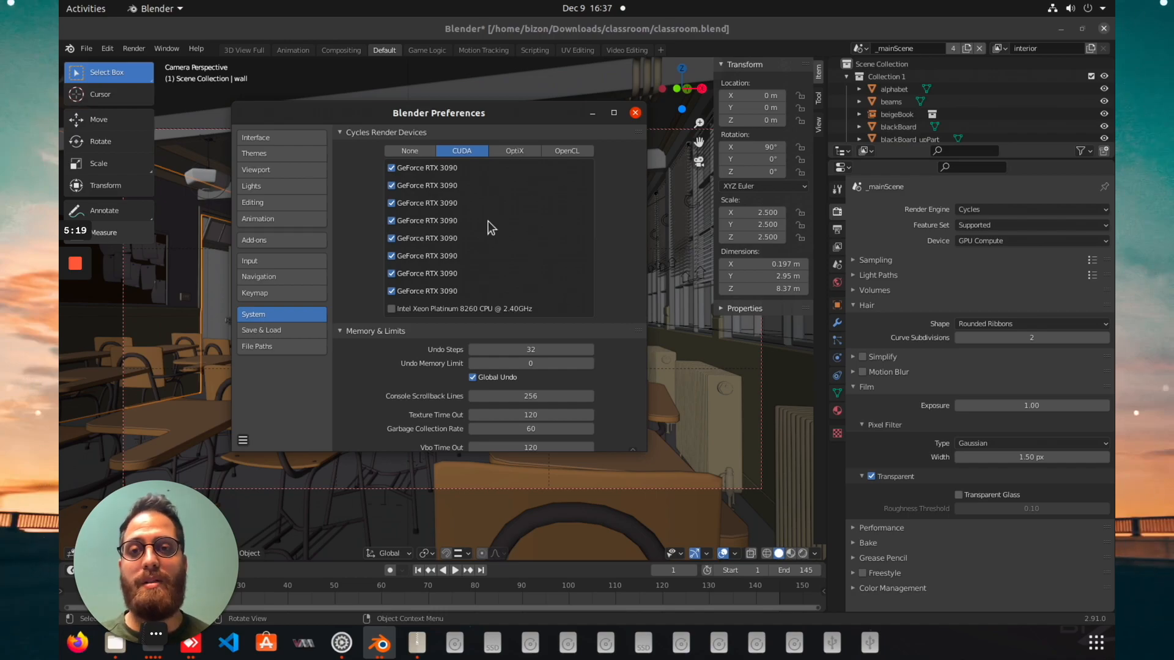
mouse_move(563, 200)
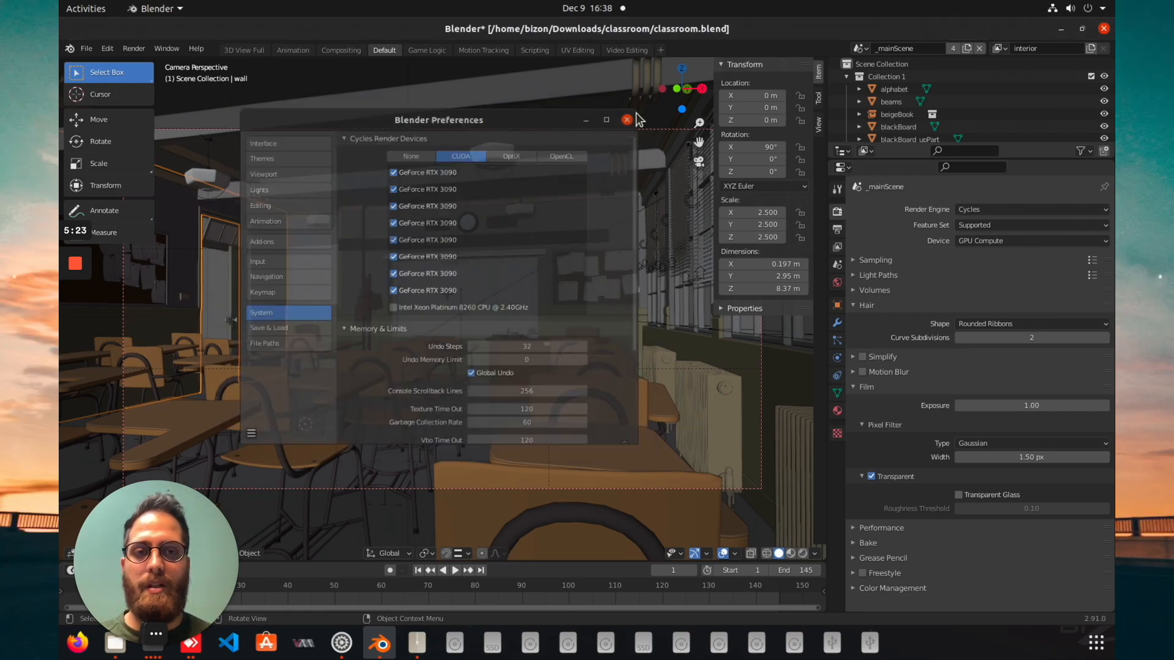
left_click(626, 120)
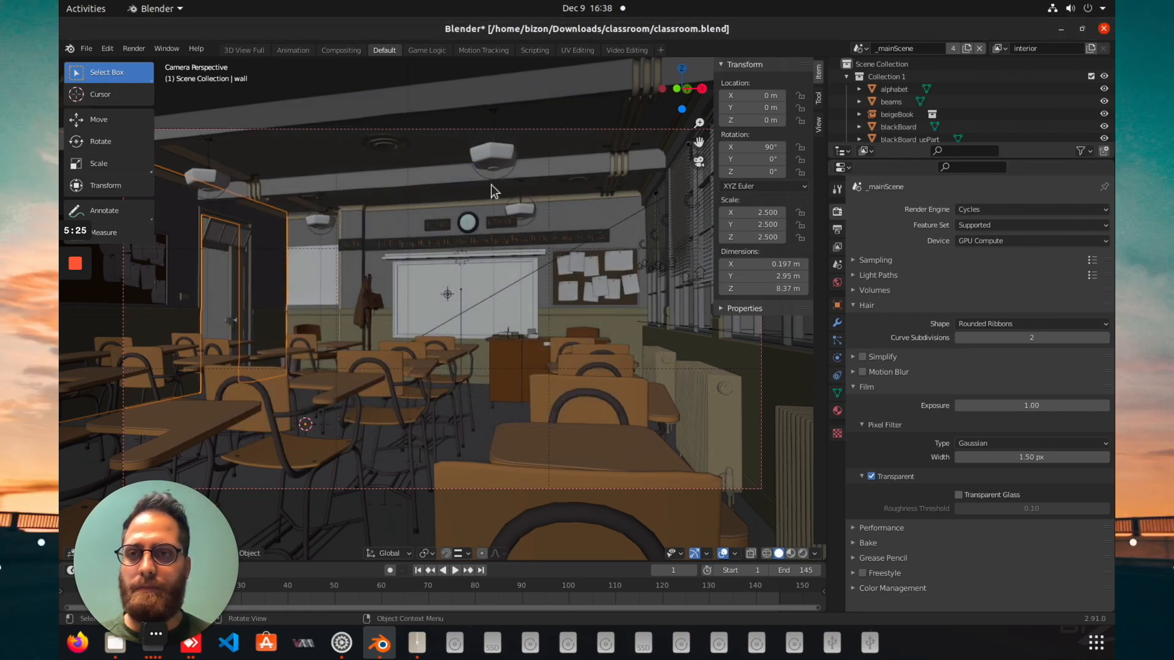
Render the classroom frame on all eight GPUs via Render > Render Image
left_click(133, 47)
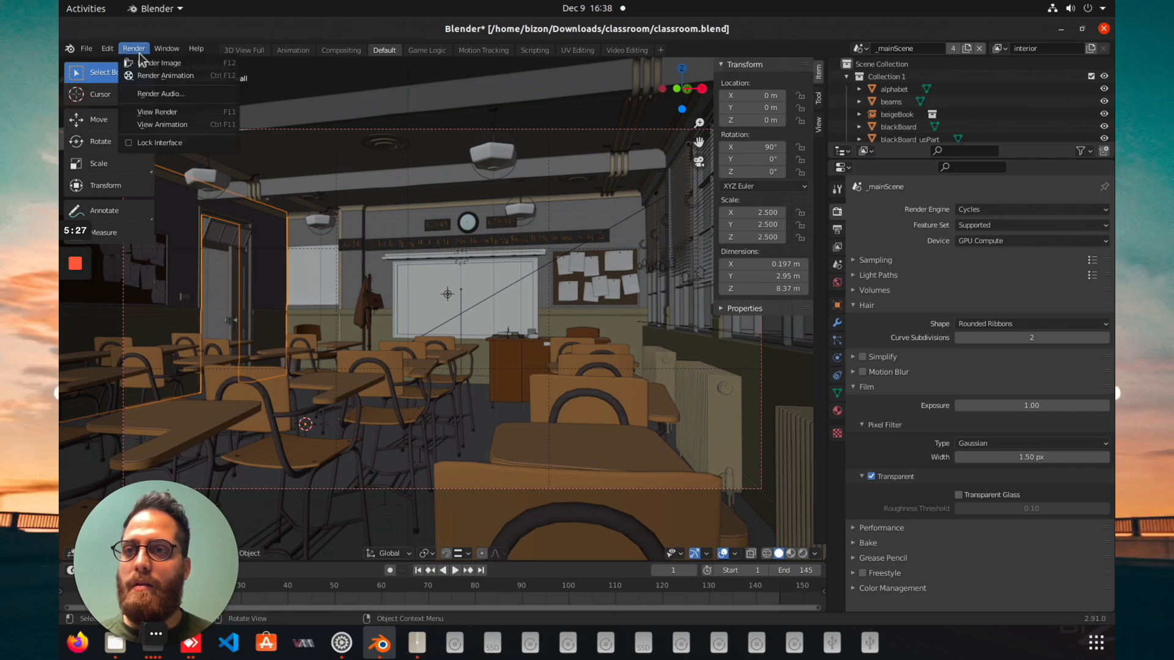
left_click(158, 62)
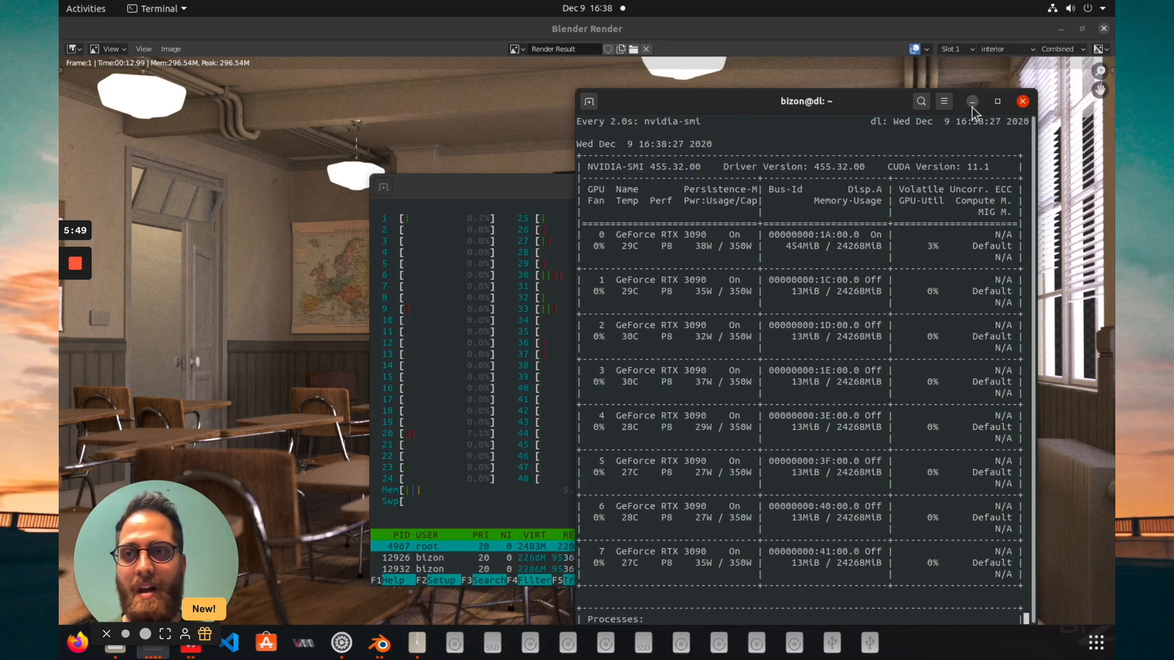
Minimize the nvidia-smi monitor to view the finished 12.99-second GPU render
left_click(1021, 100)
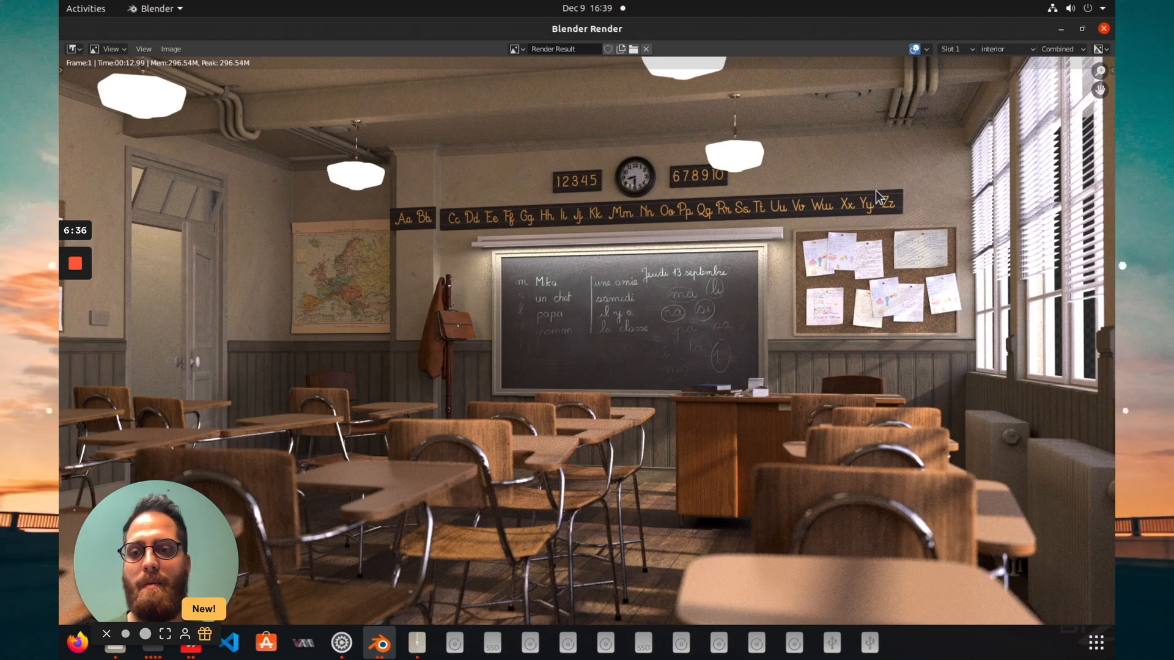
mouse_move(808, 196)
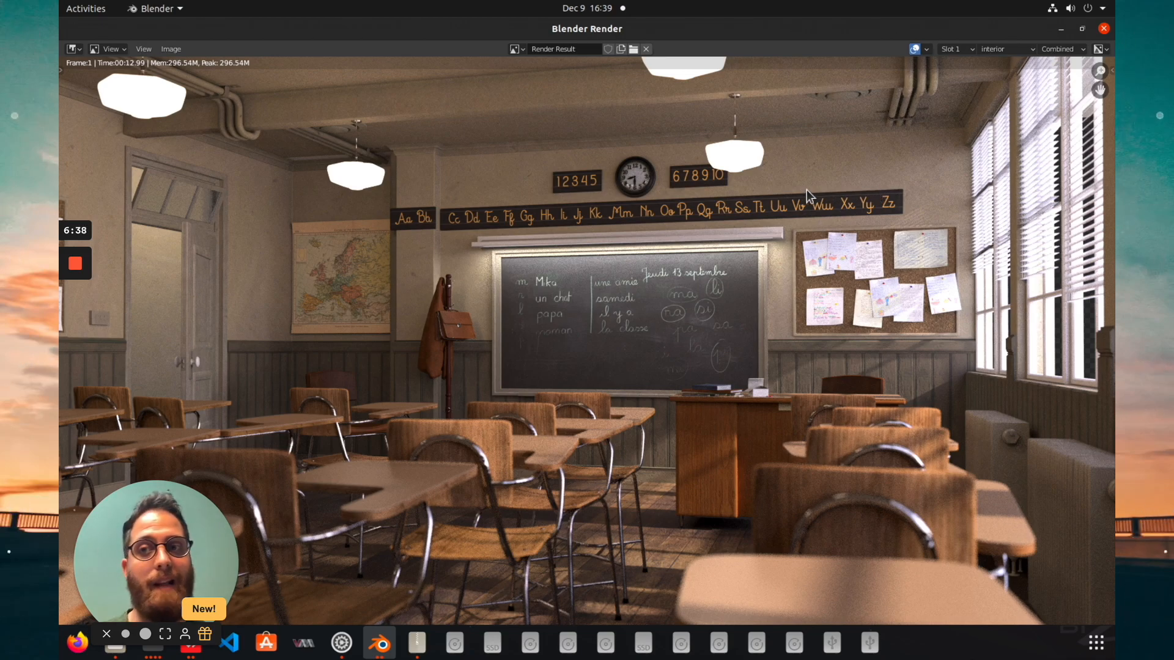
mouse_move(144, 81)
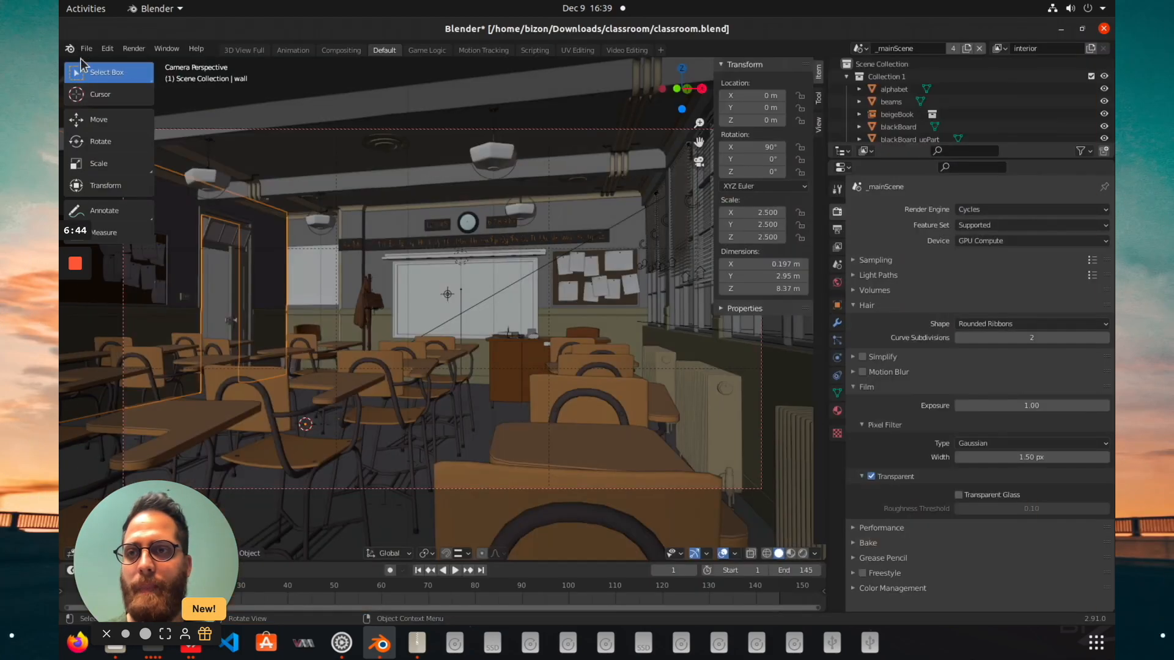
Enable only the first four CUDA RTX 3090 devices in Preferences and close it
left_click(133, 48)
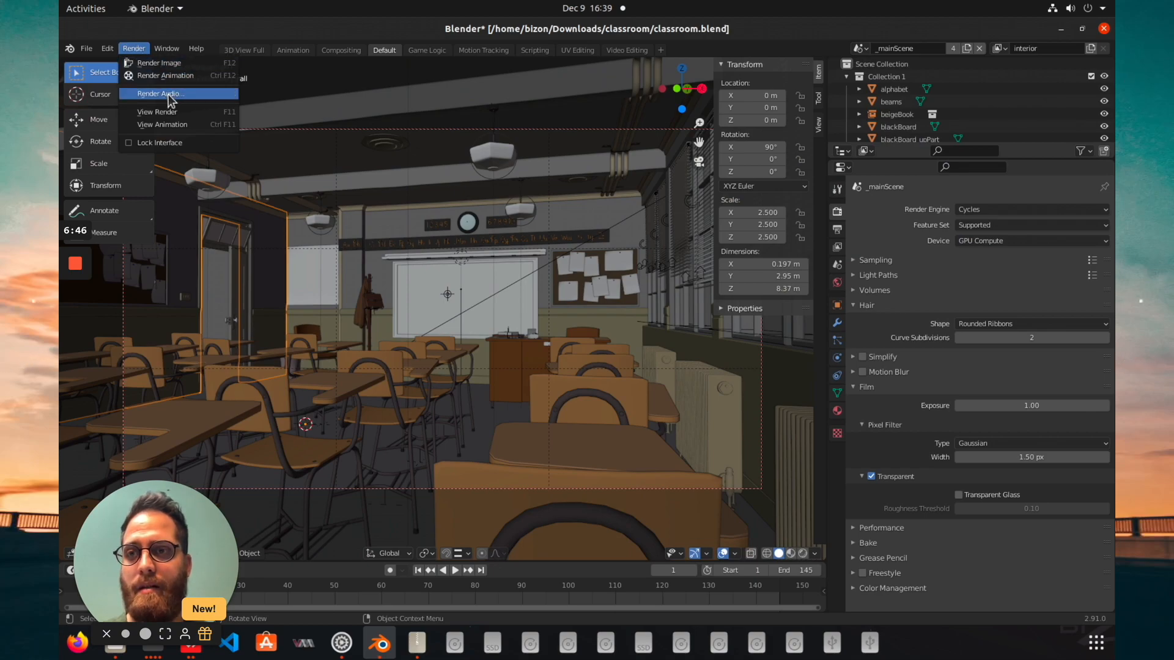
mouse_move(164, 75)
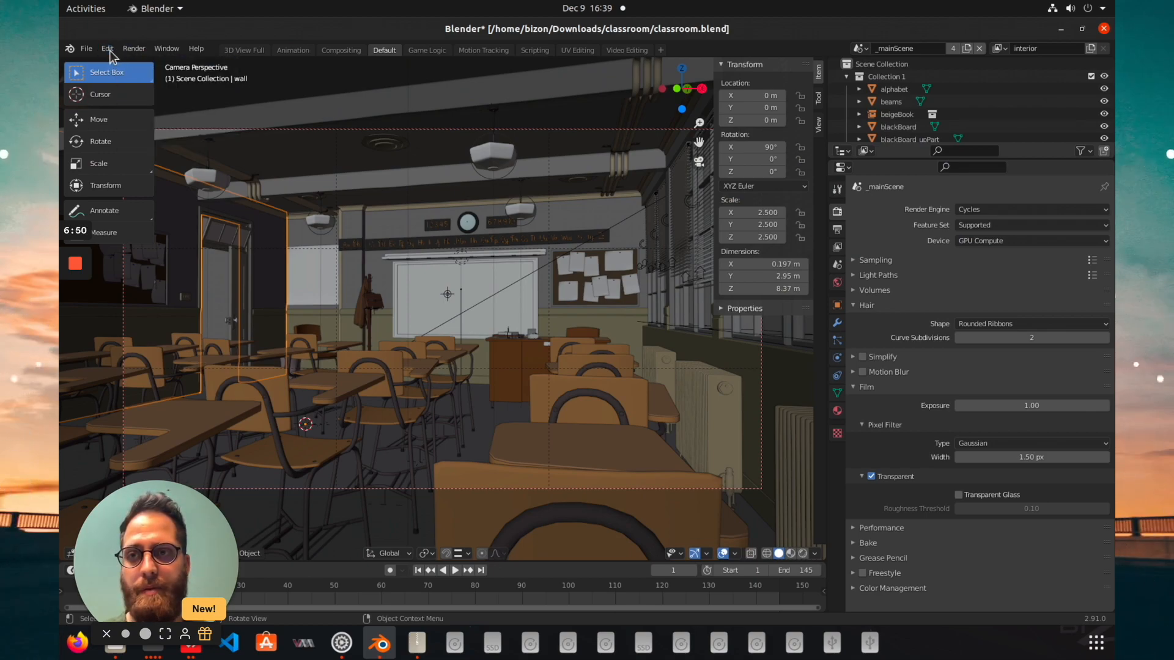
left_click(107, 48)
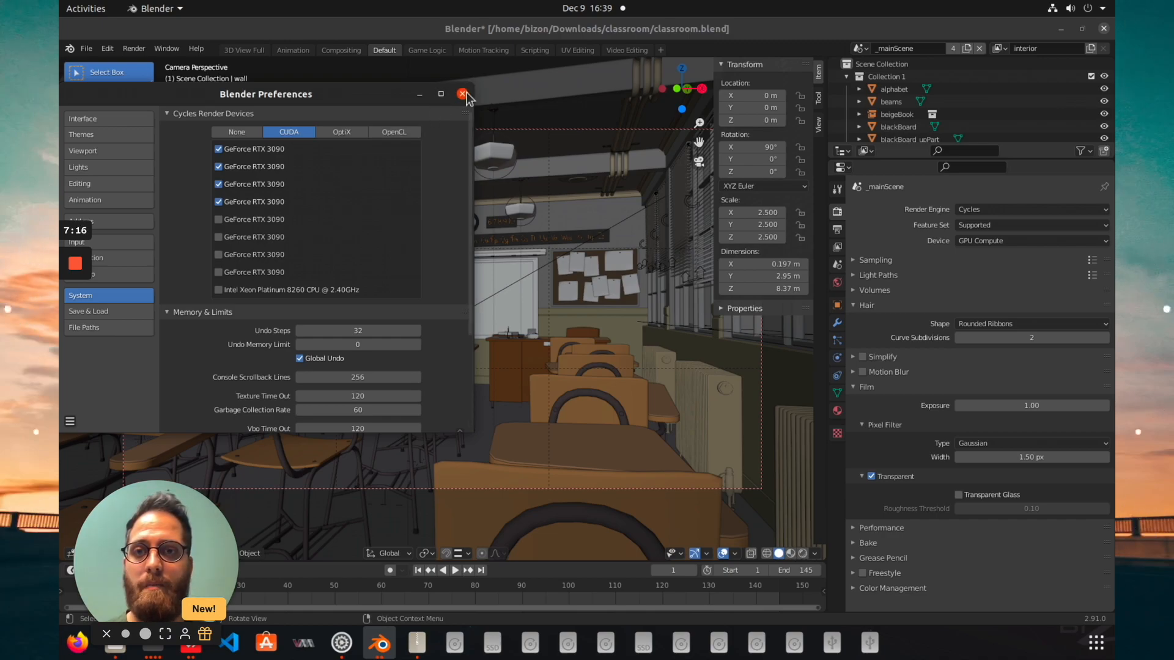
left_click(463, 94)
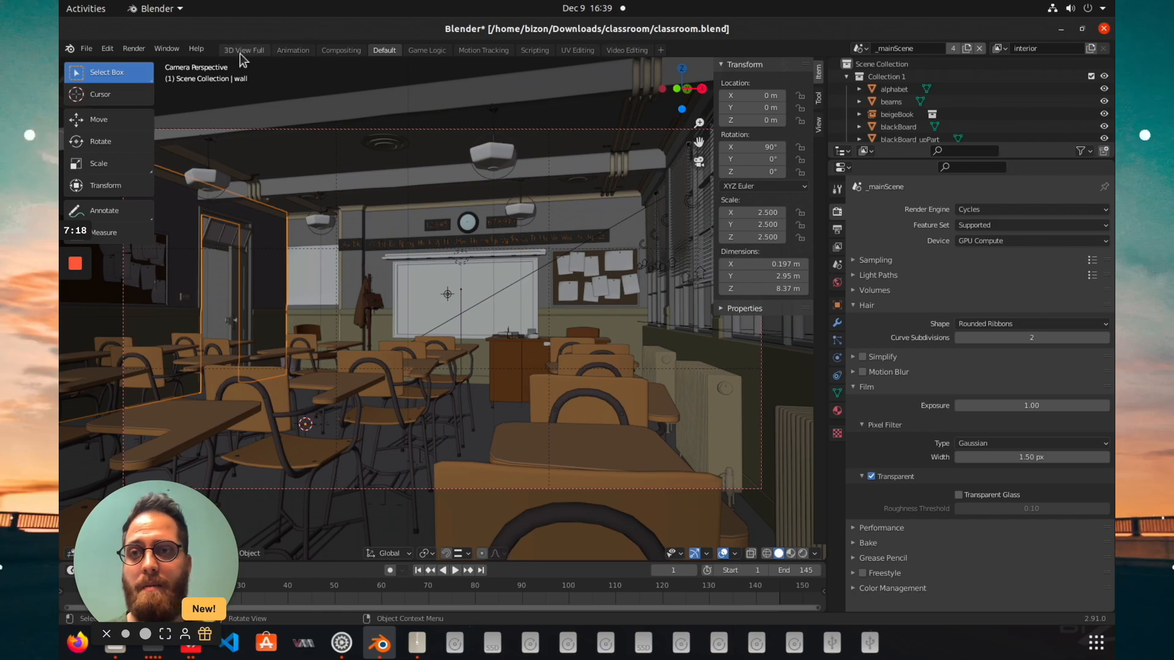
left_click(133, 47)
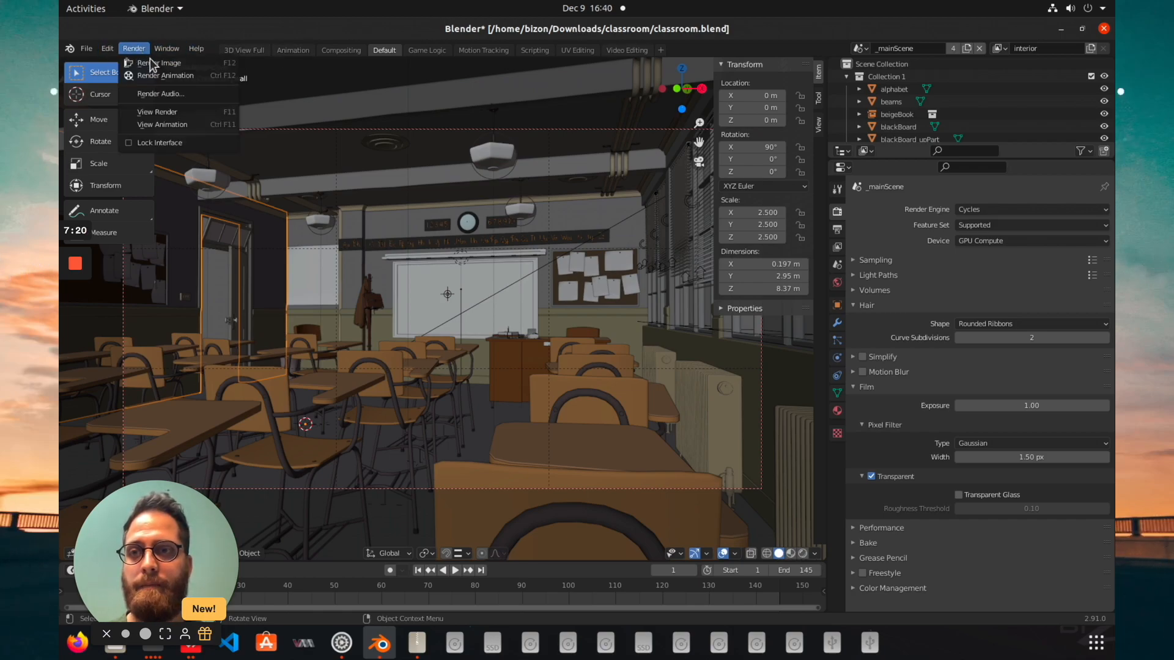
Render the classroom image on four GPUs and show nvidia-smi from the dock
left_click(159, 63)
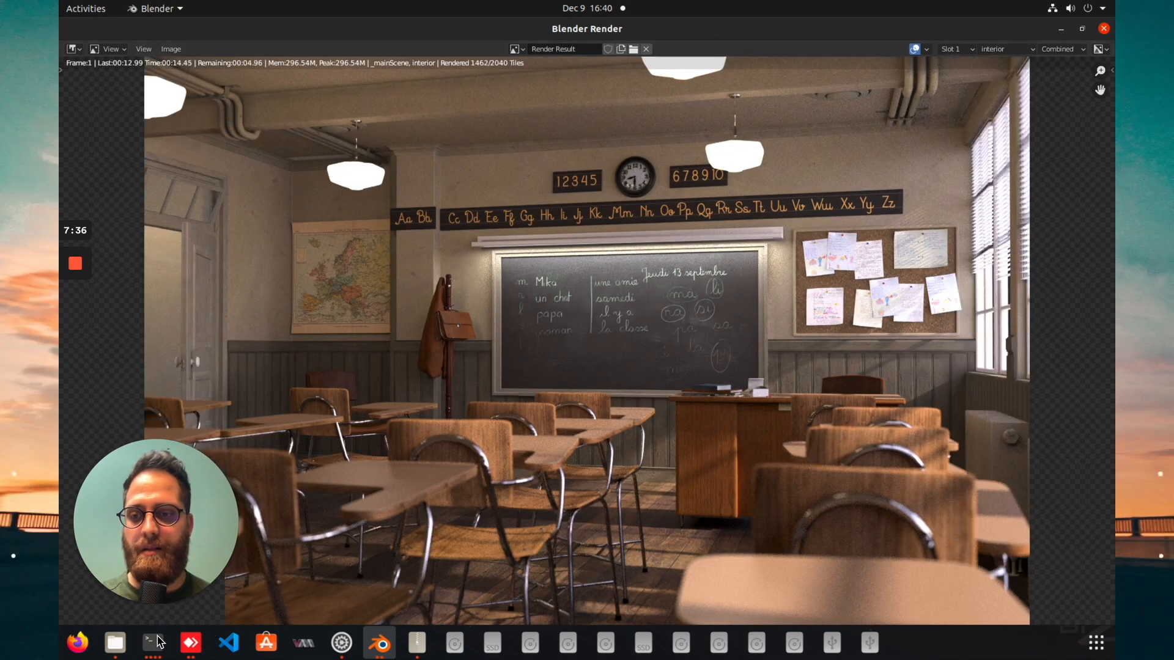
left_click(153, 643)
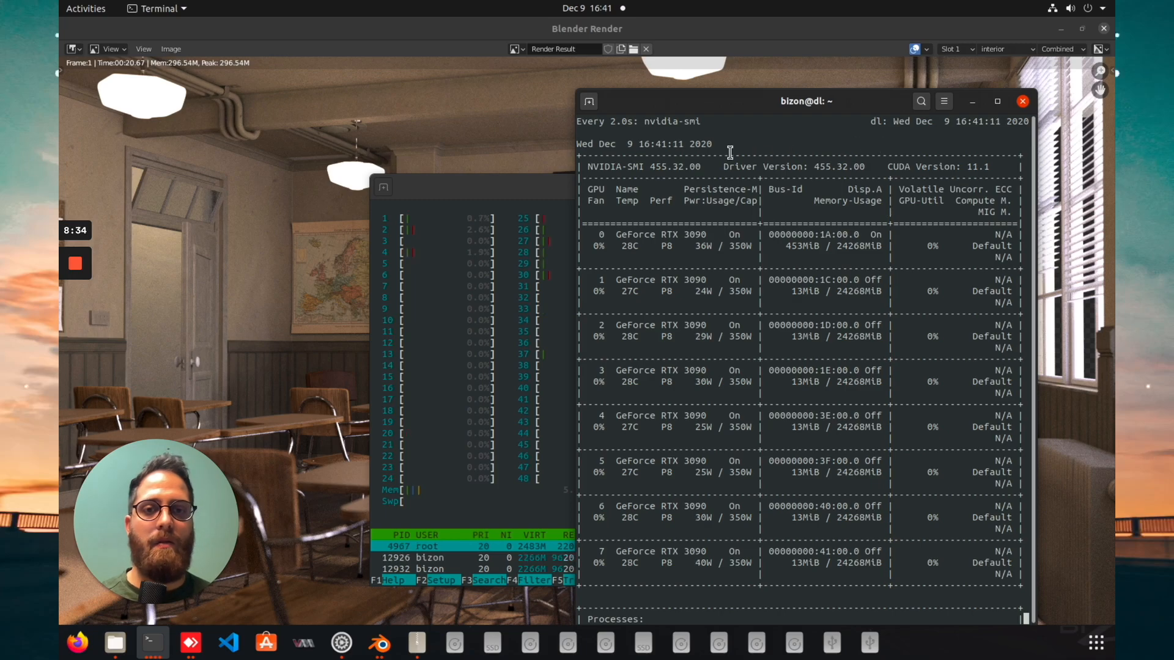
Leave only the first two RTX 3090 boxes ticked under CUDA and close Preferences
left_click(1023, 101)
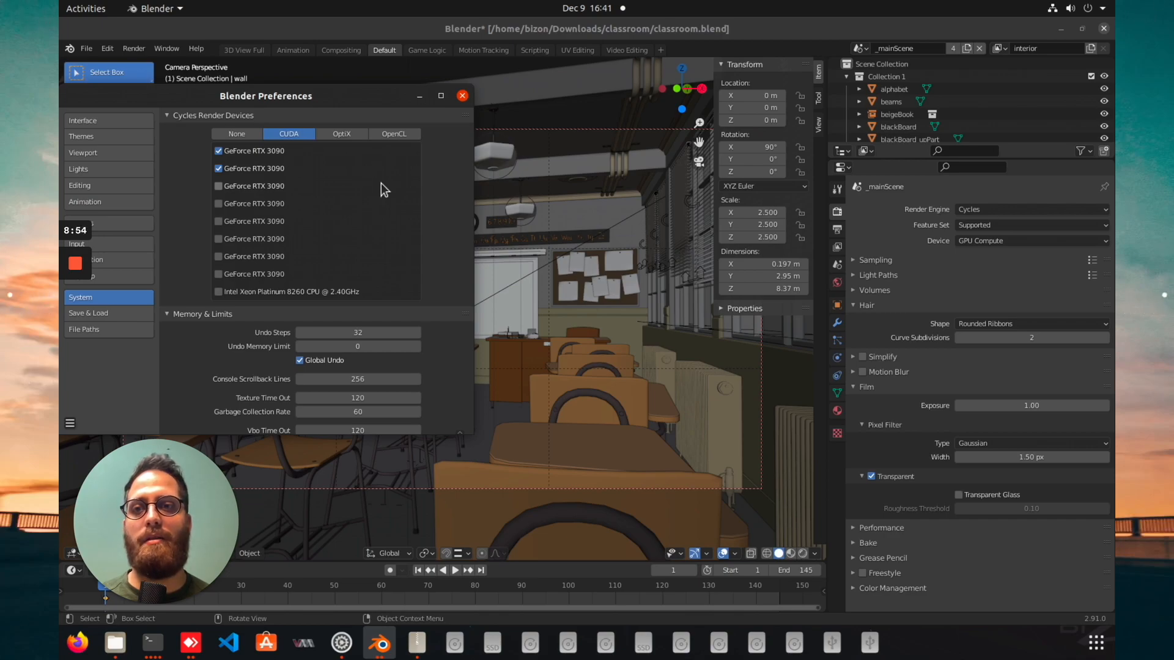
mouse_move(372, 194)
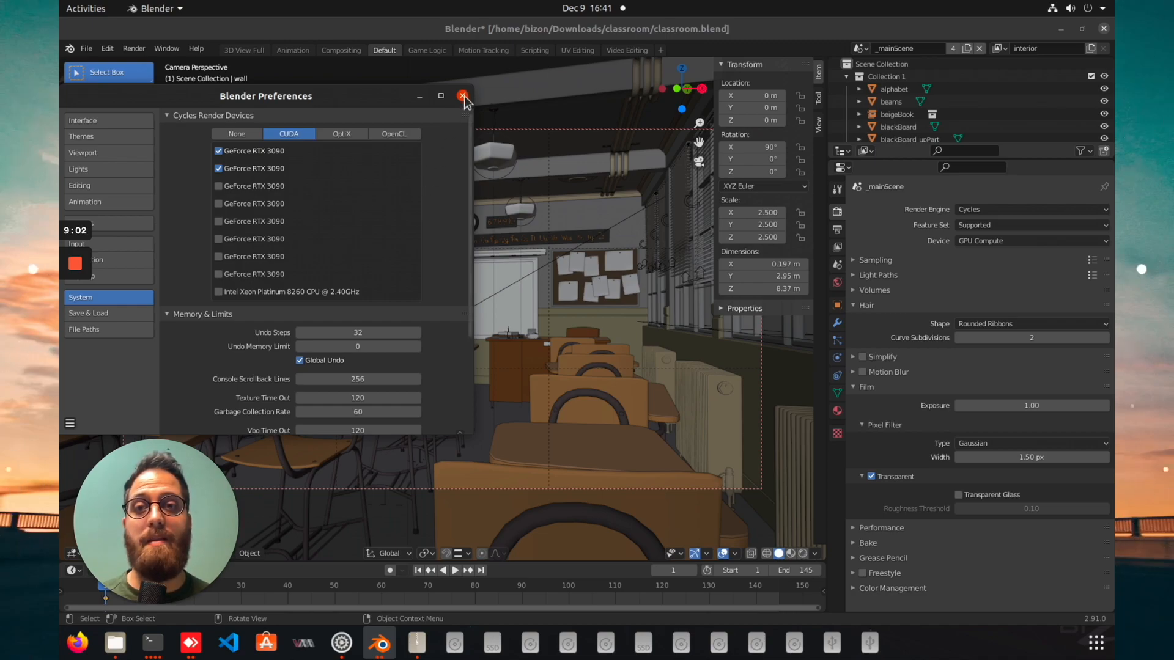
left_click(462, 96)
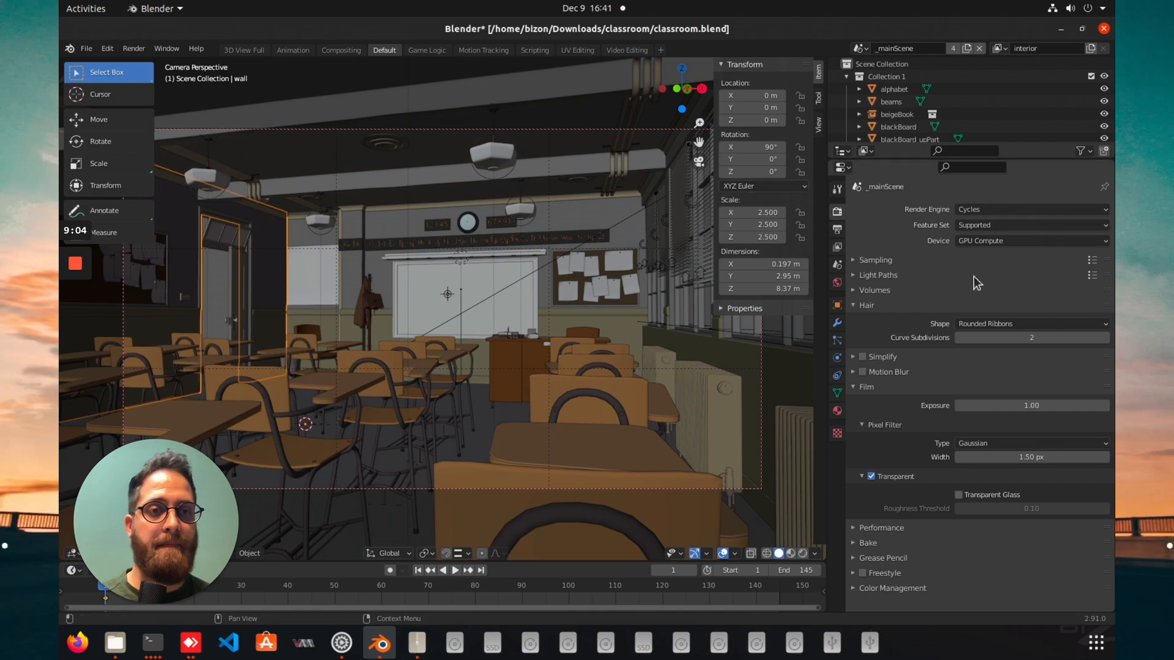
mouse_move(133, 48)
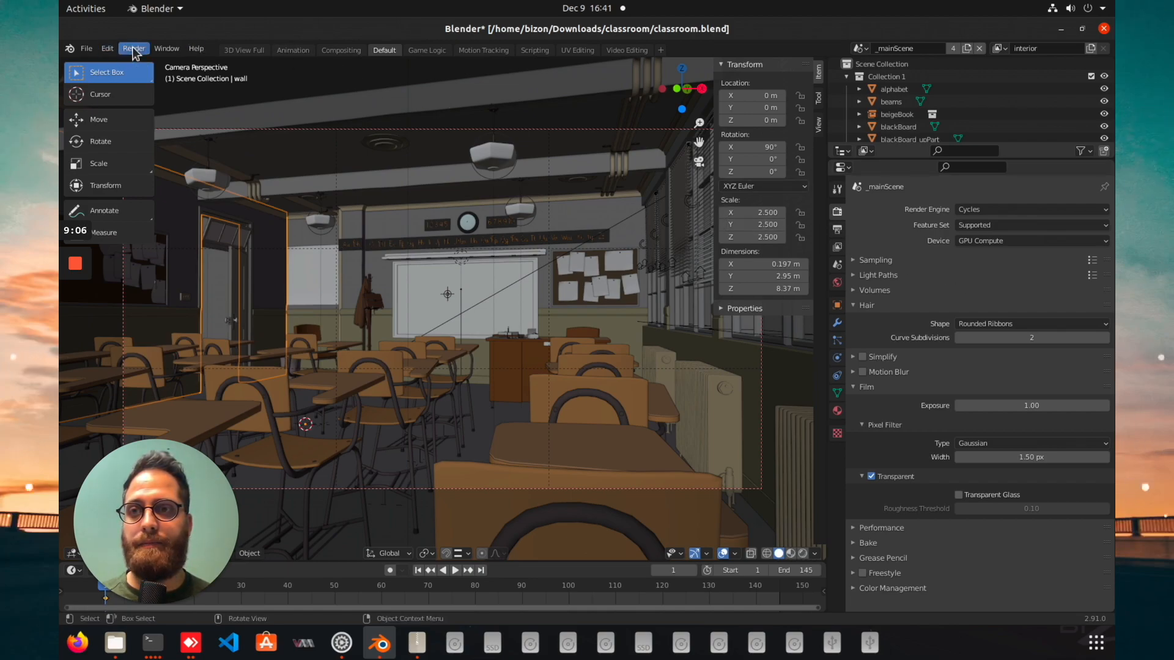
Render the classroom on two GPUs, check CPU/GPU monitors, then view the 38.95 s result
left_click(134, 48)
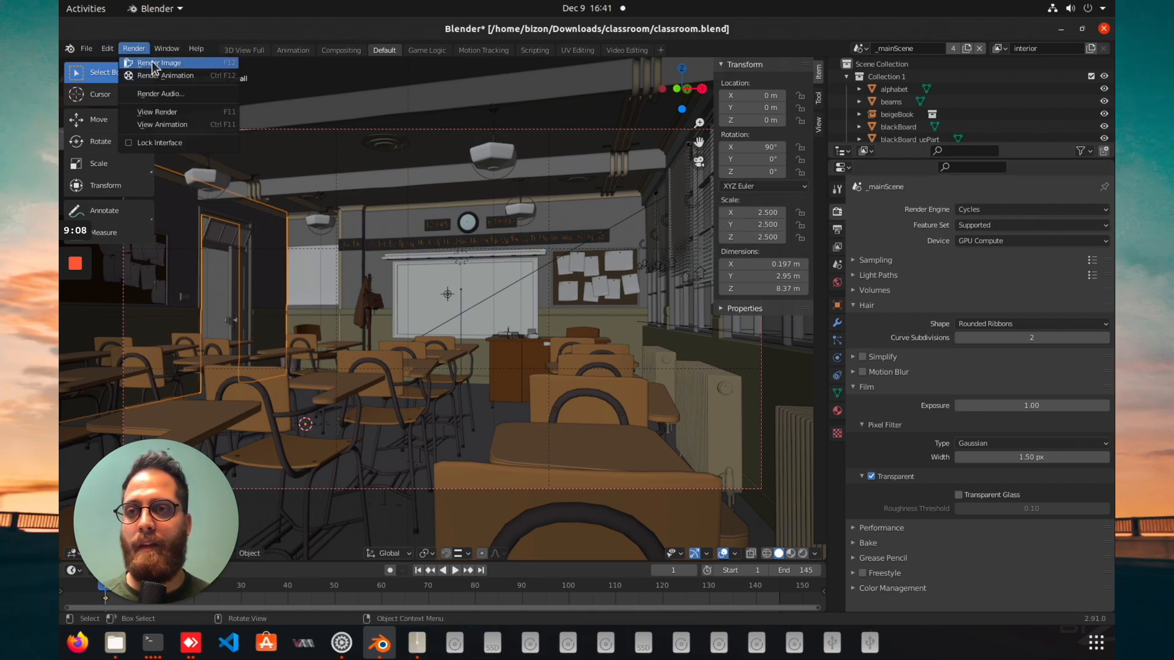
left_click(161, 63)
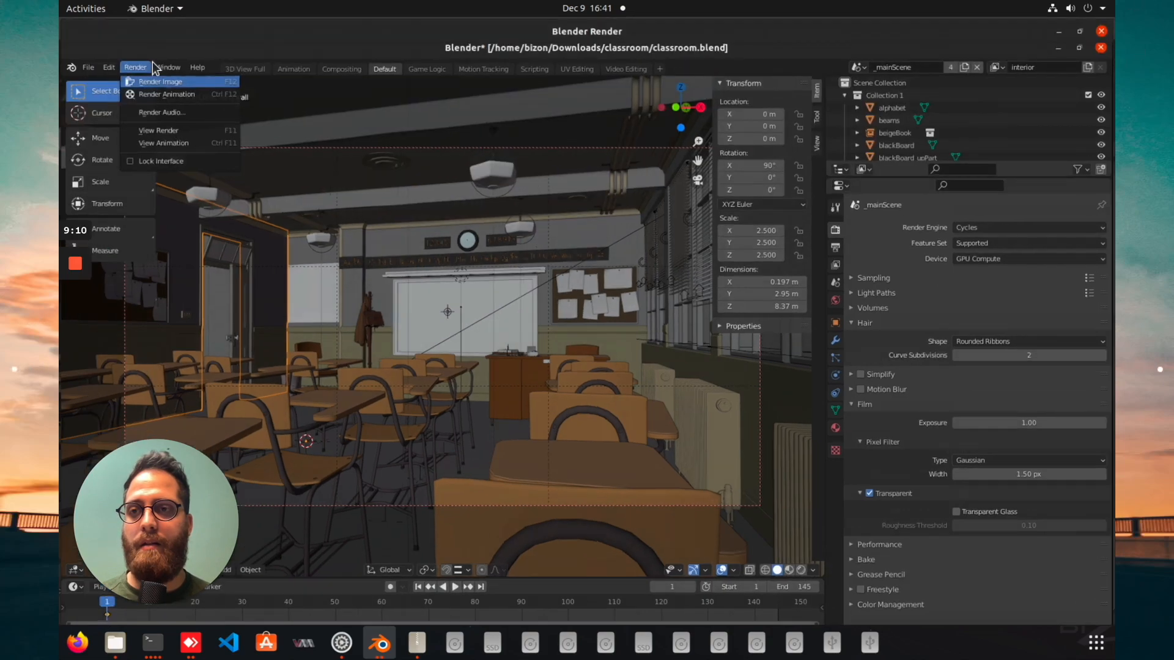
left_click(161, 80)
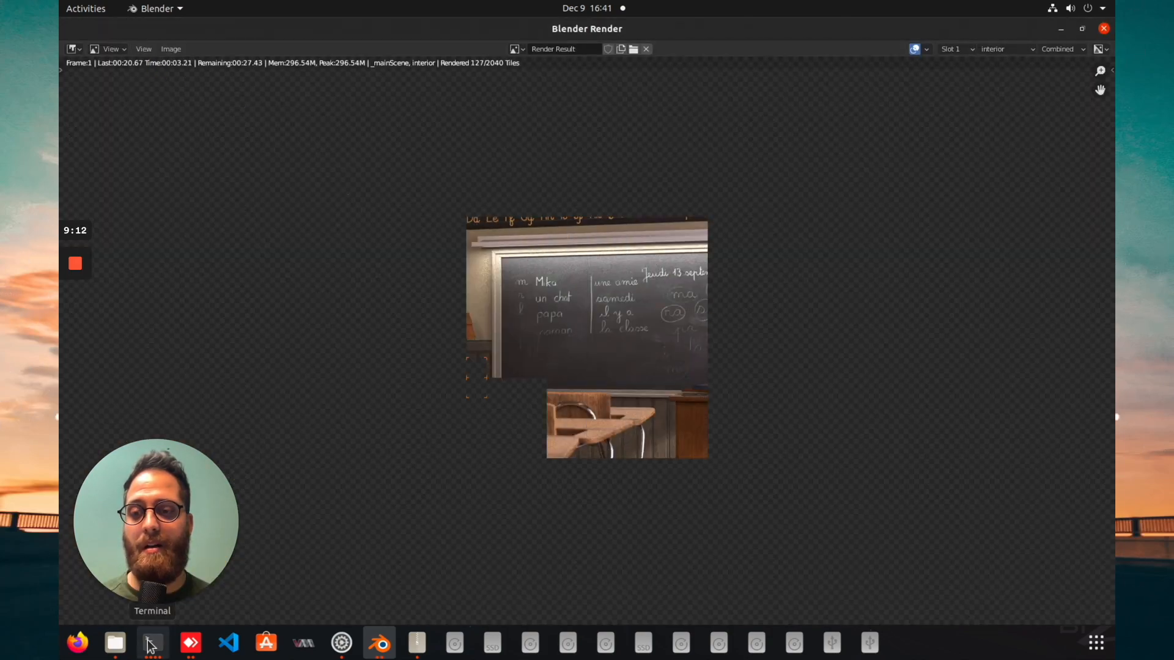
left_click(152, 643)
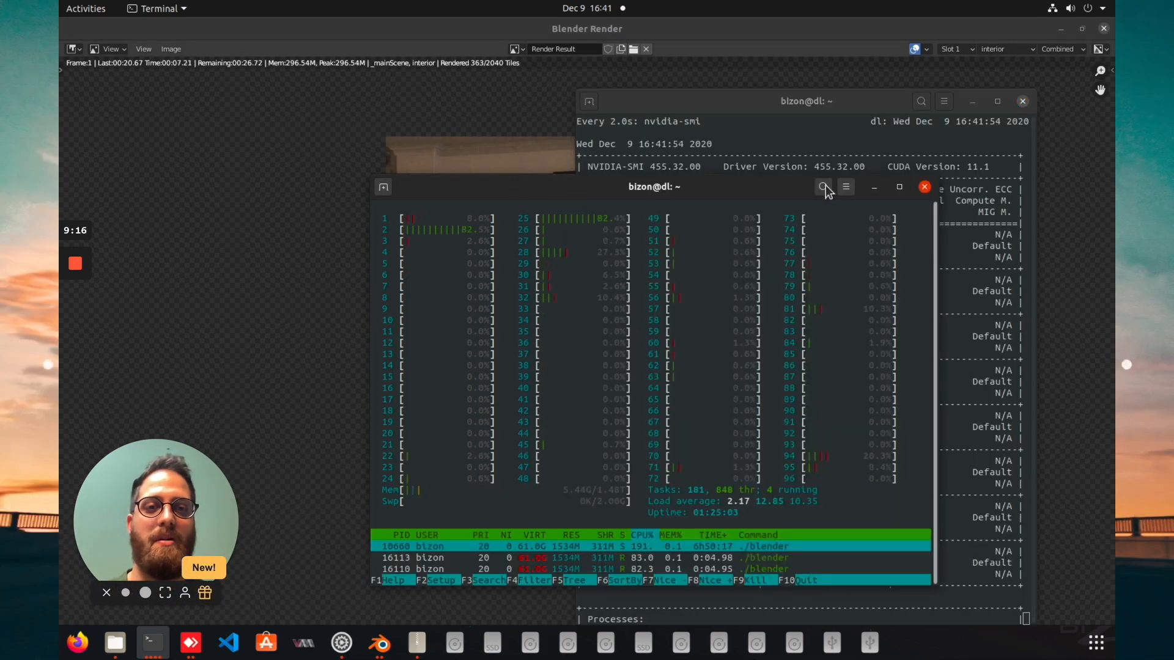
left_click(923, 186)
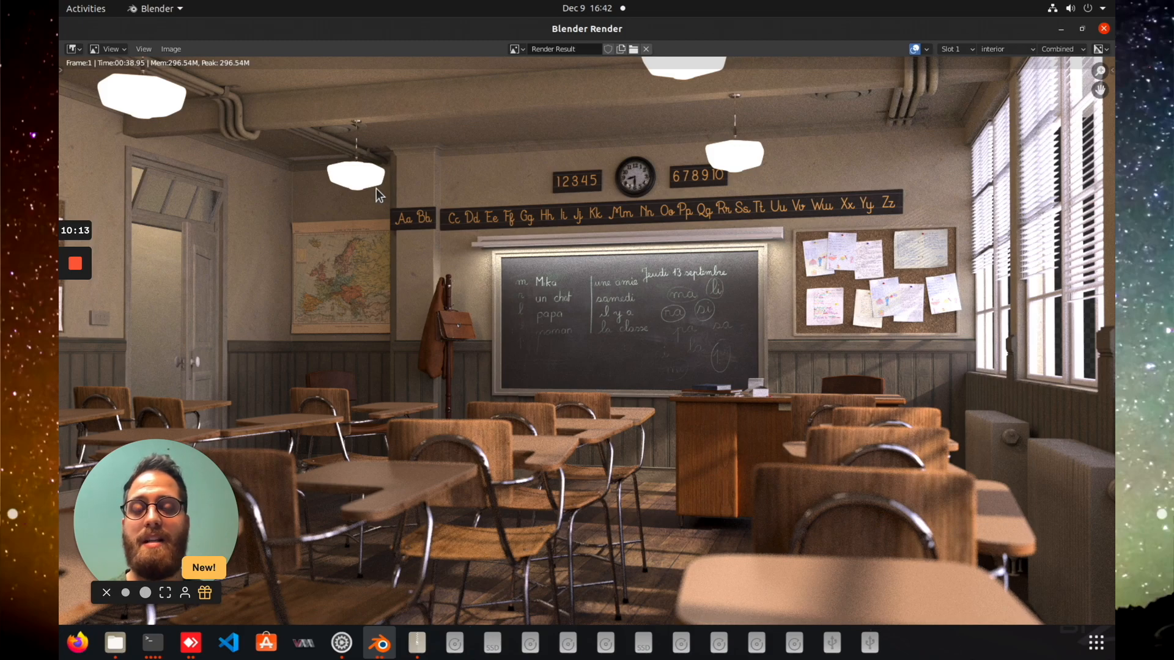
Render the classroom frame on one GPU (1:16.28), then hide the nvidia-smi monitor and return to the scene
left_click(150, 642)
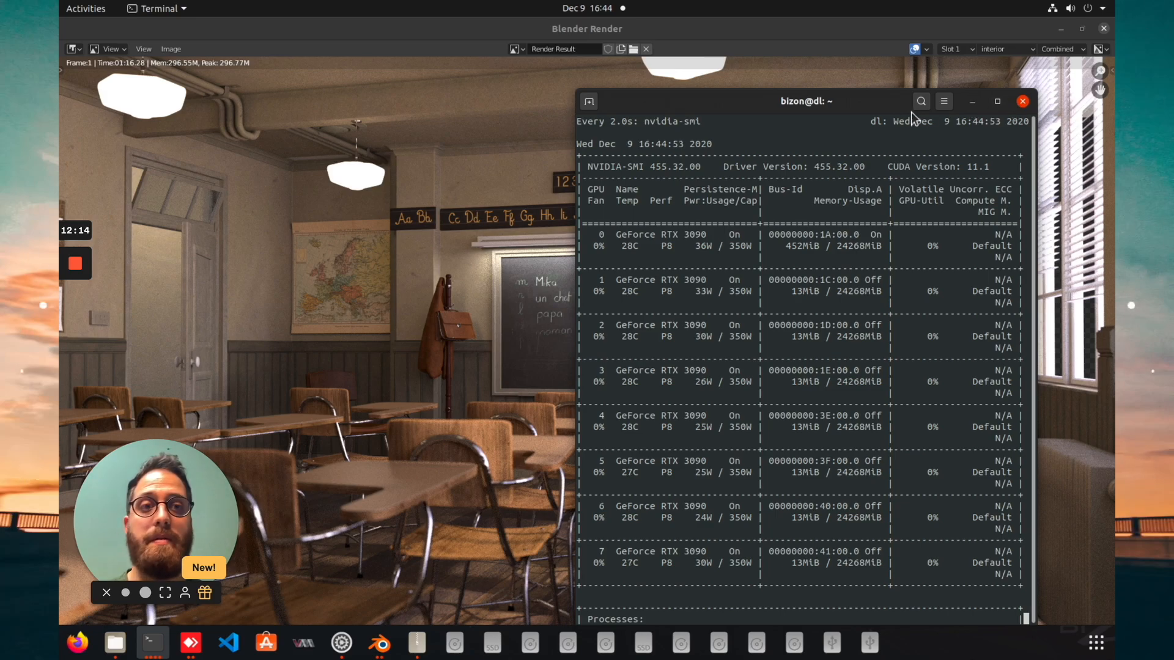
left_click(379, 643)
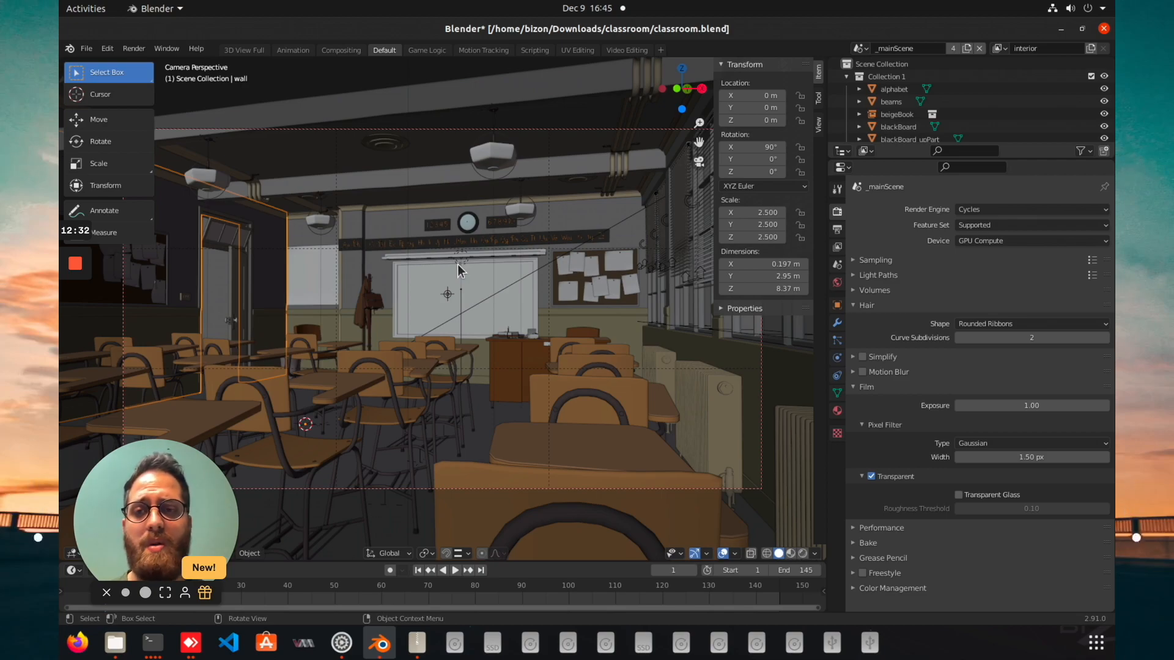
mouse_move(613, 357)
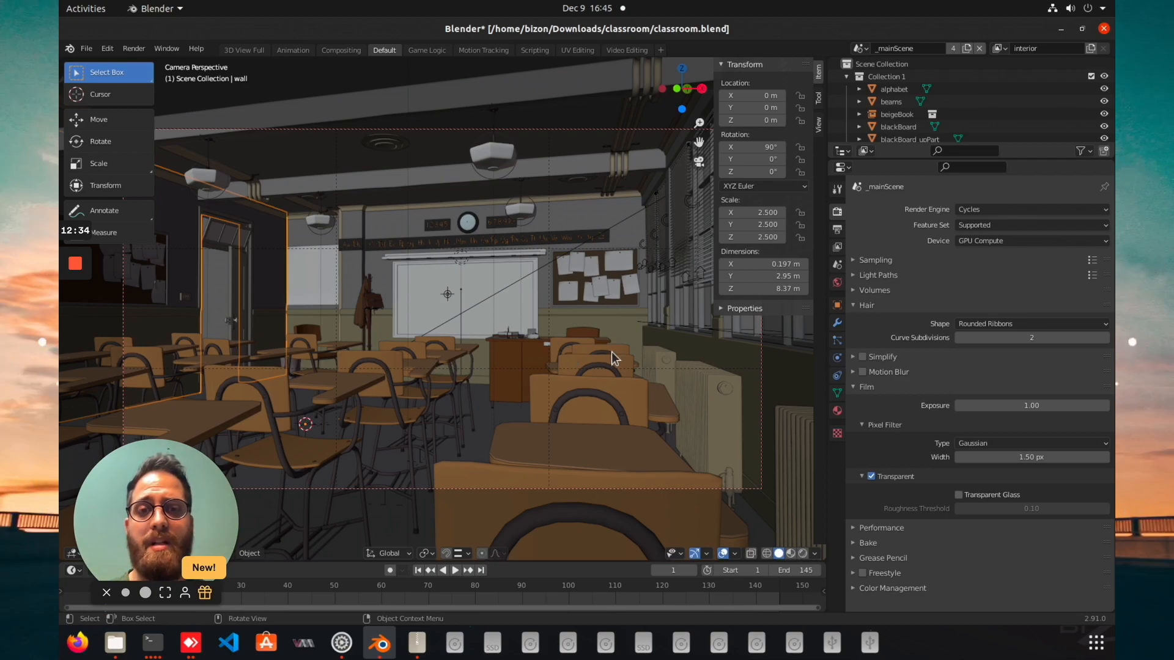
mouse_move(494, 357)
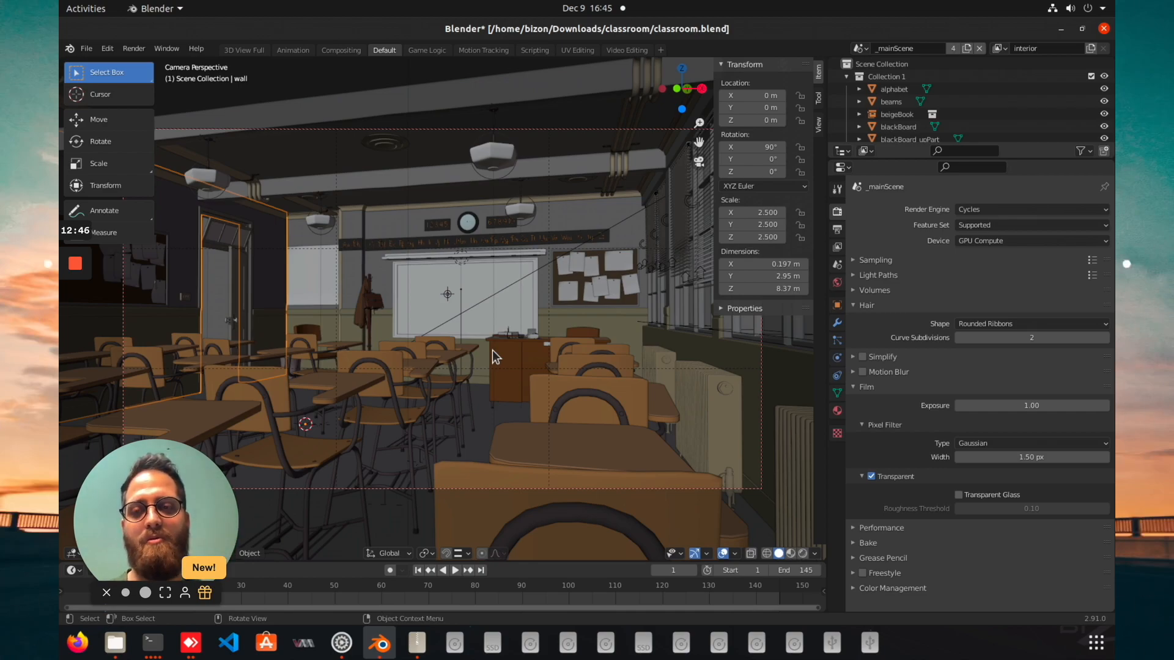
mouse_move(534, 228)
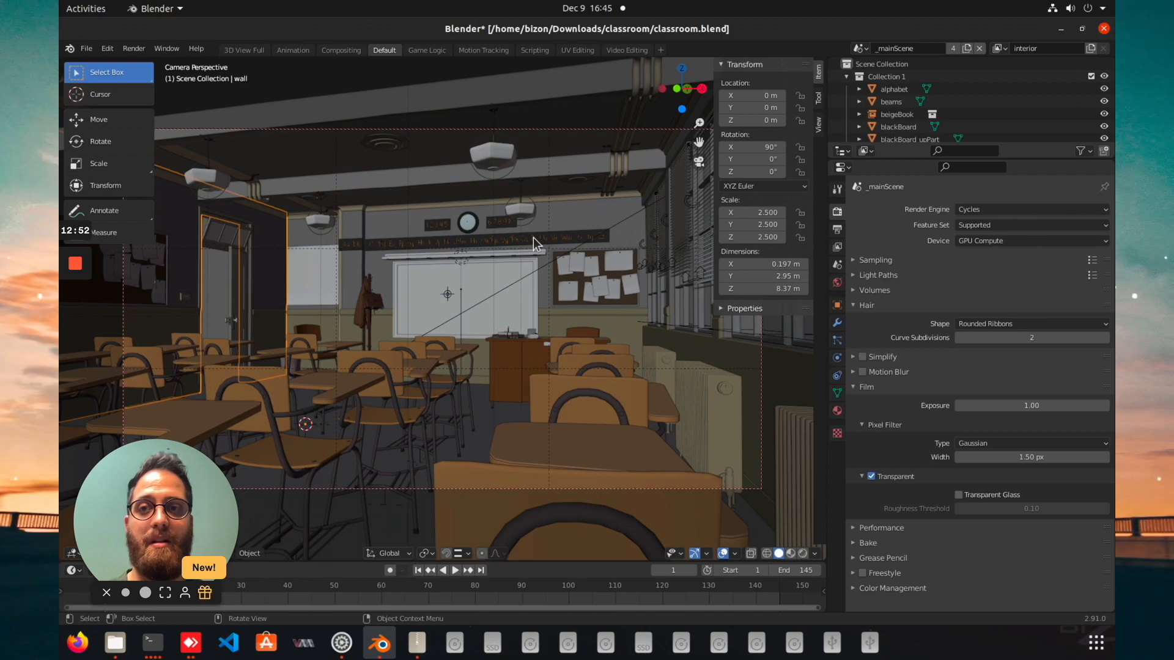
mouse_move(585, 244)
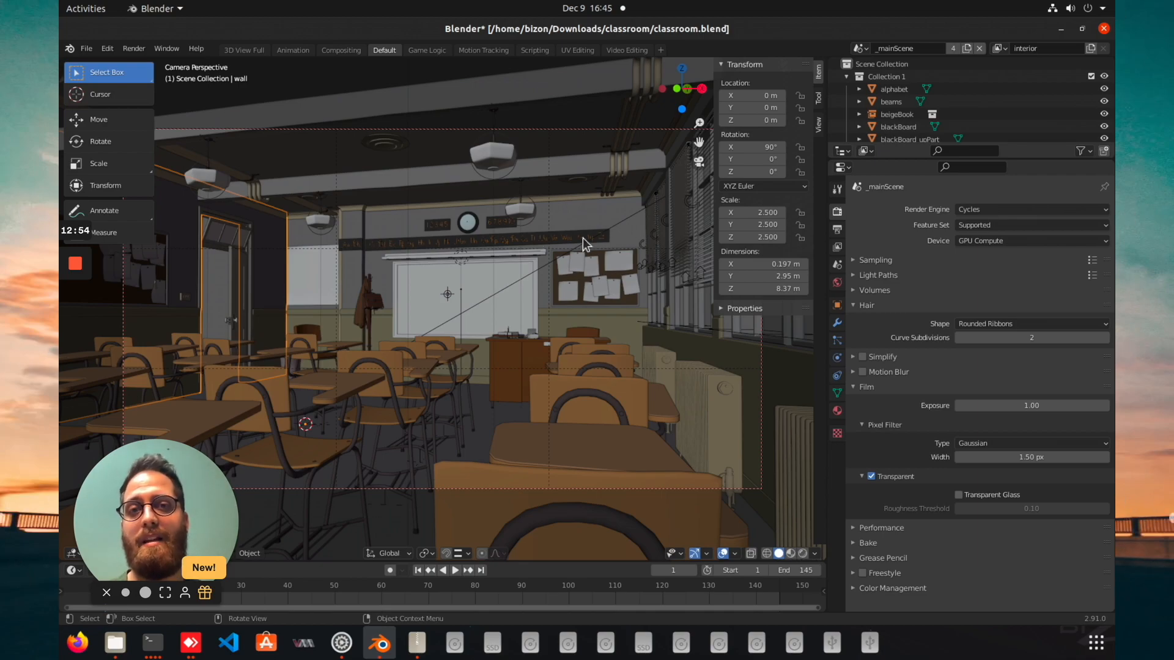
mouse_move(547, 257)
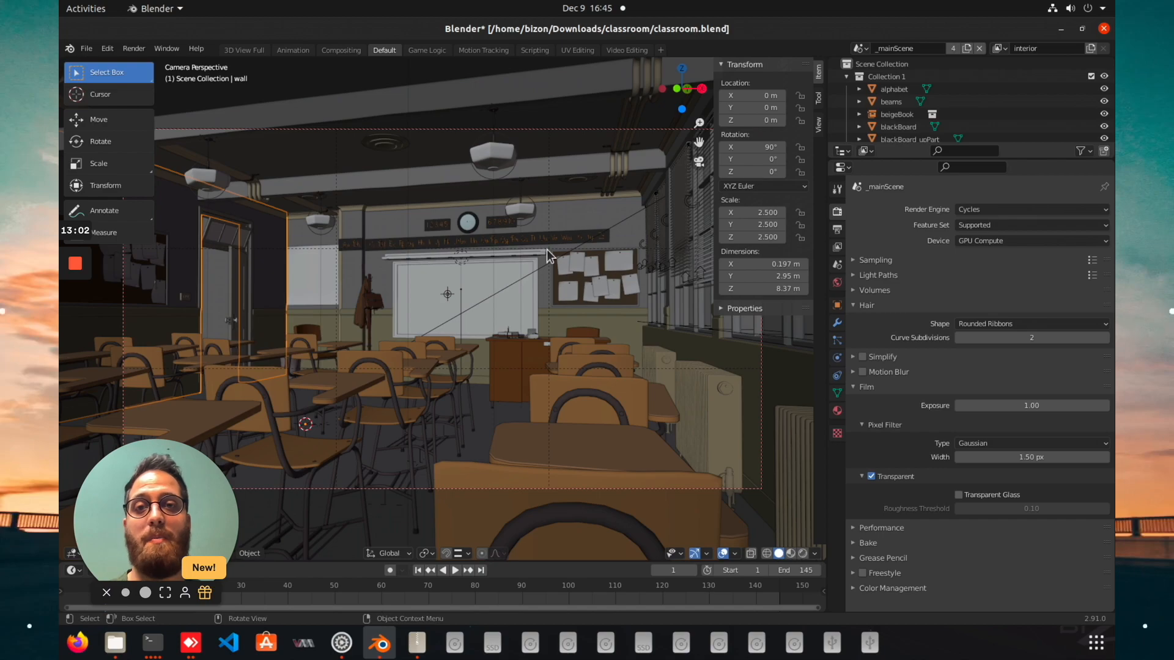
mouse_move(519, 242)
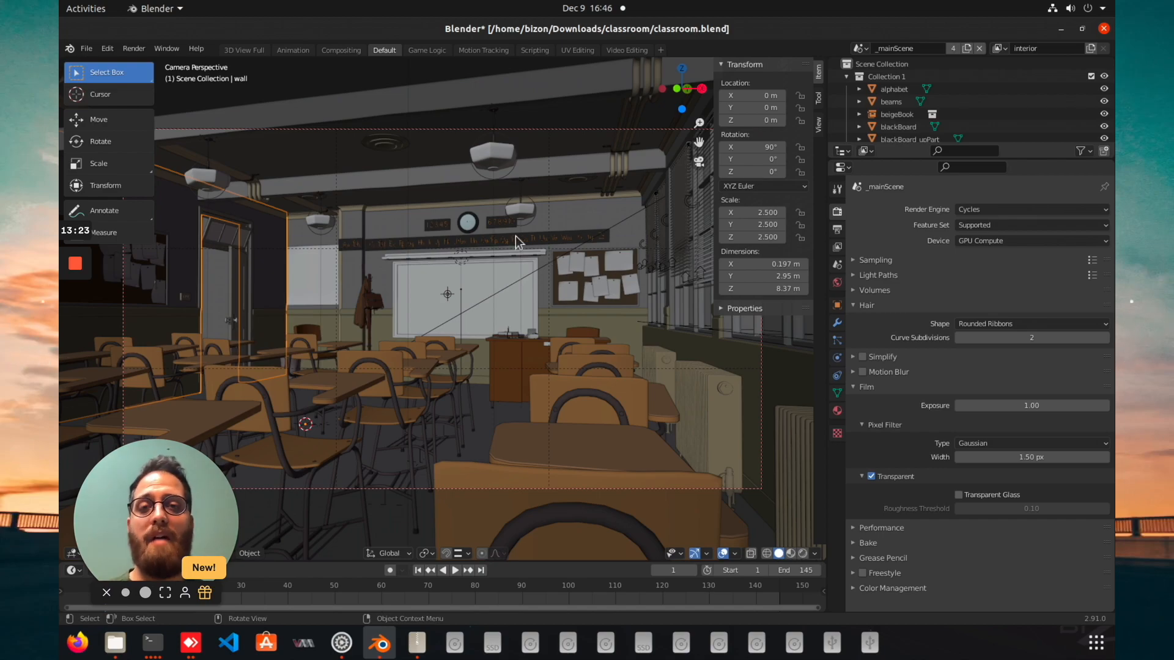